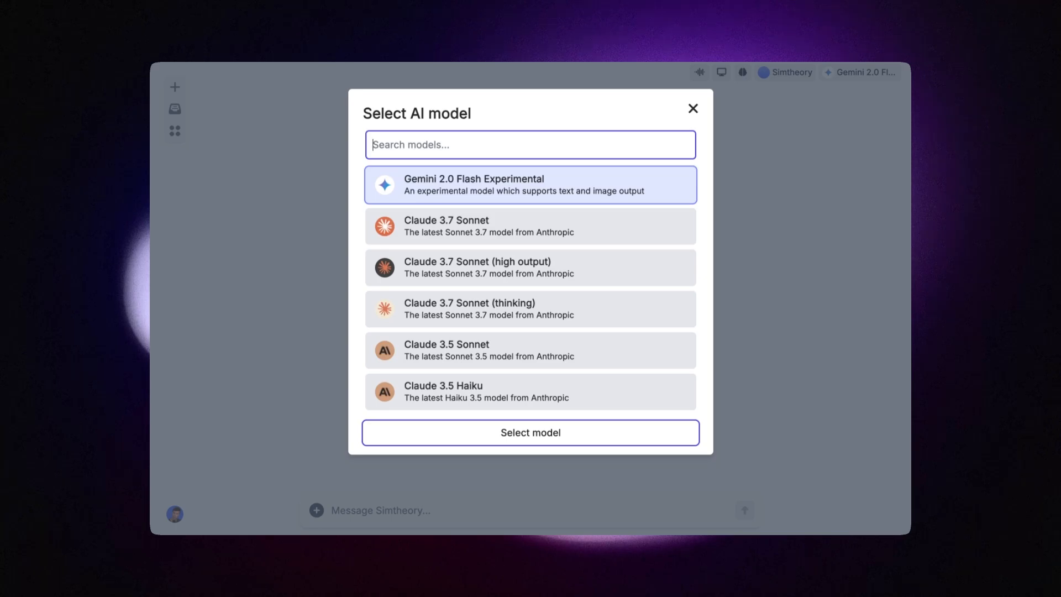
mouse_move(528, 241)
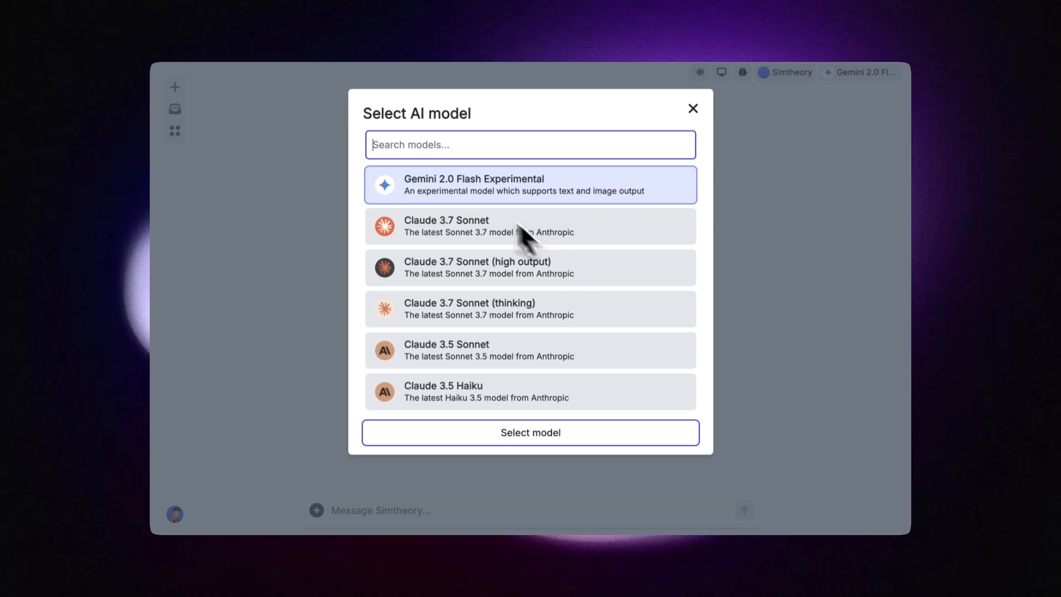
Step: Scroll the model list and confirm Gemini 2.0 Flash Experimental as the chat model
scroll(down, 3)
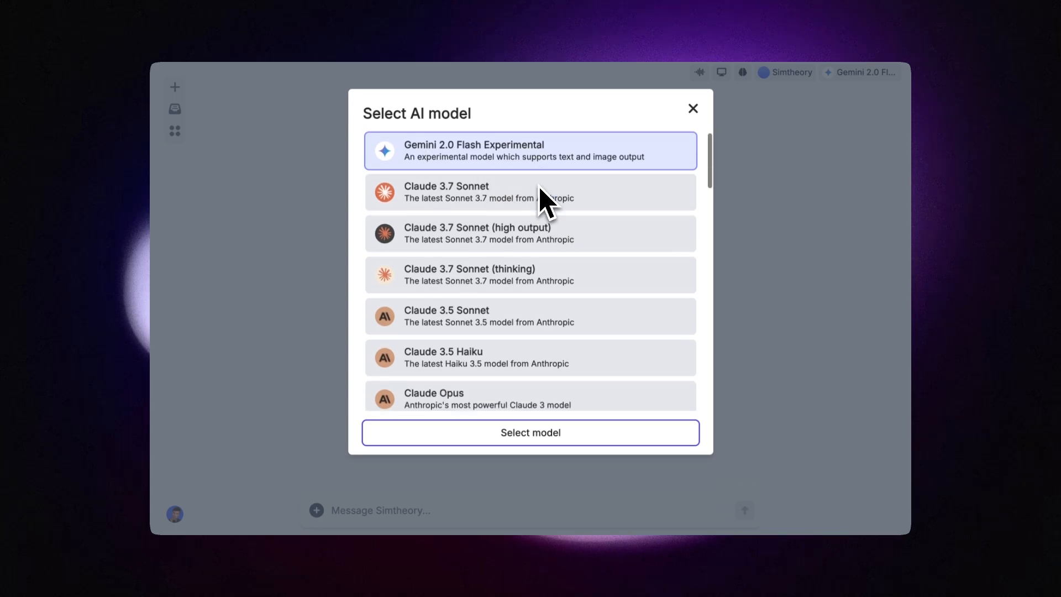
scroll(down, 3)
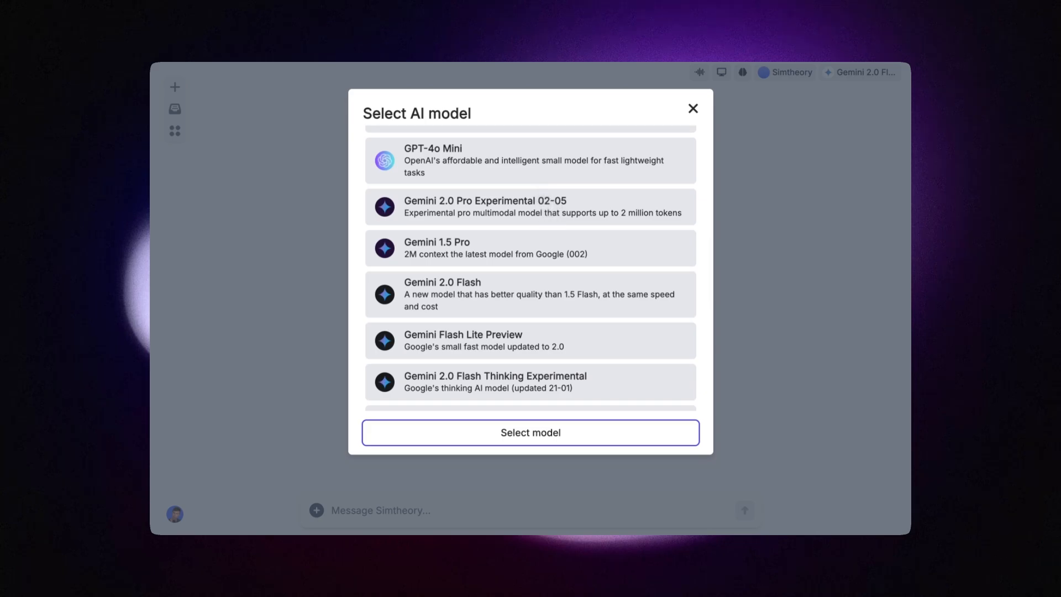
mouse_move(402, 232)
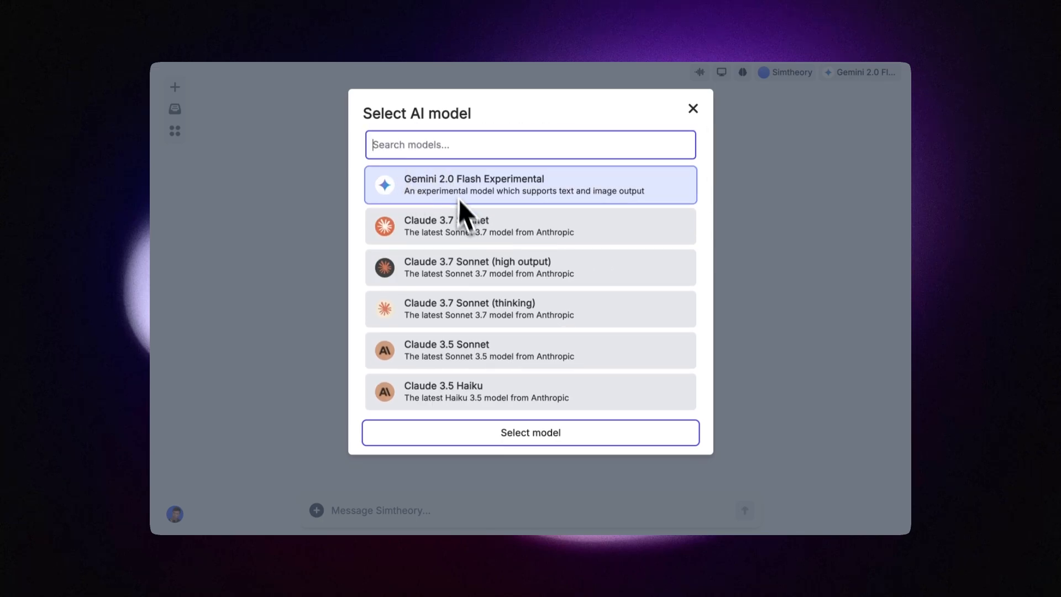
click(531, 432)
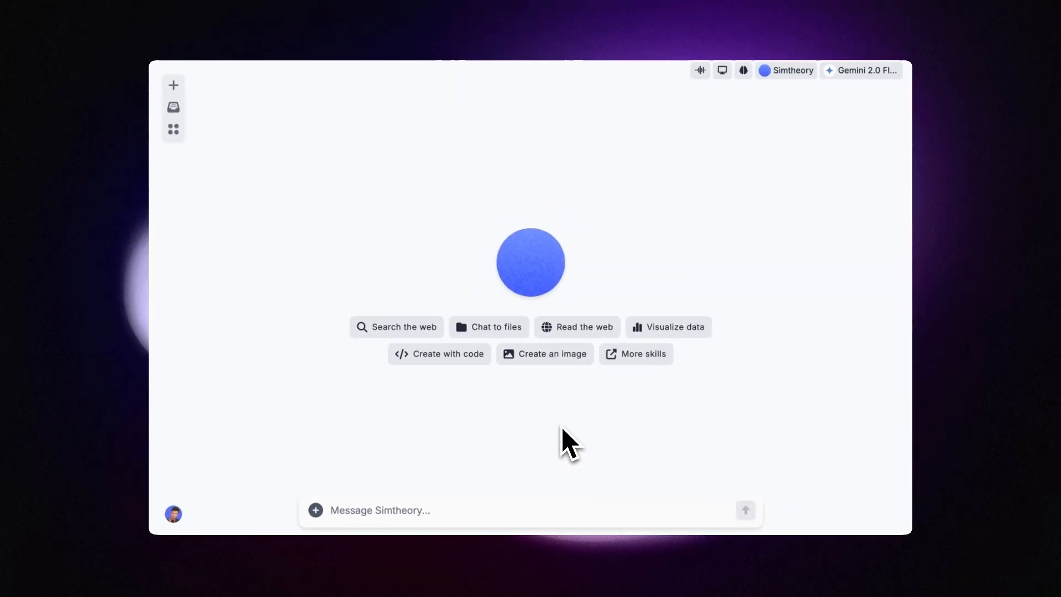
mouse_move(581, 426)
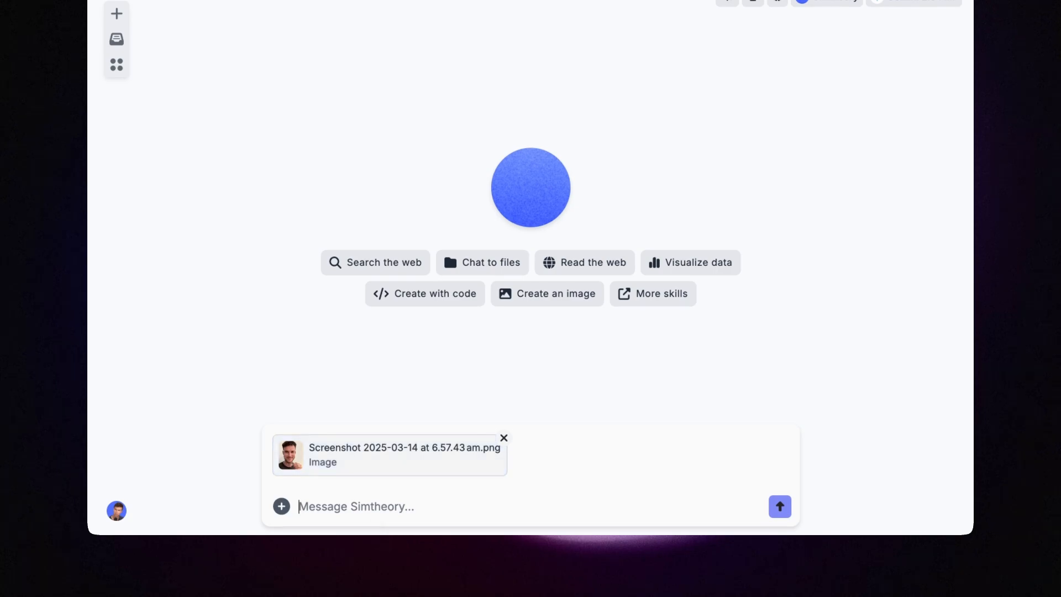
Step: Ask Gemini to 'remove the background' from the attached portrait photo
text(remove t)
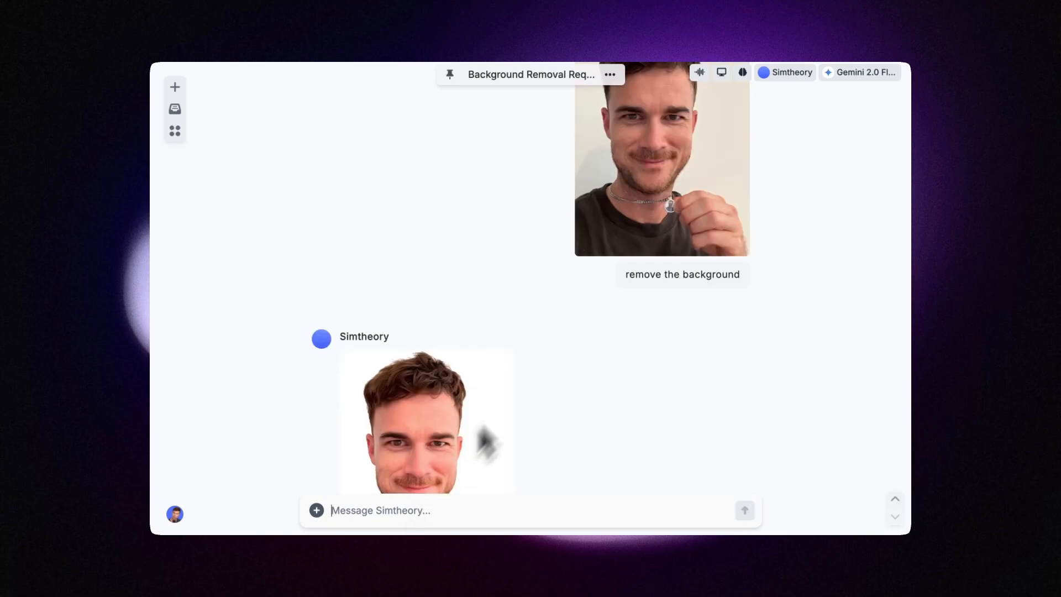
Step: Review the Mars landscape result, then voice-request a silly black moustache on the man
scroll(down, 3)
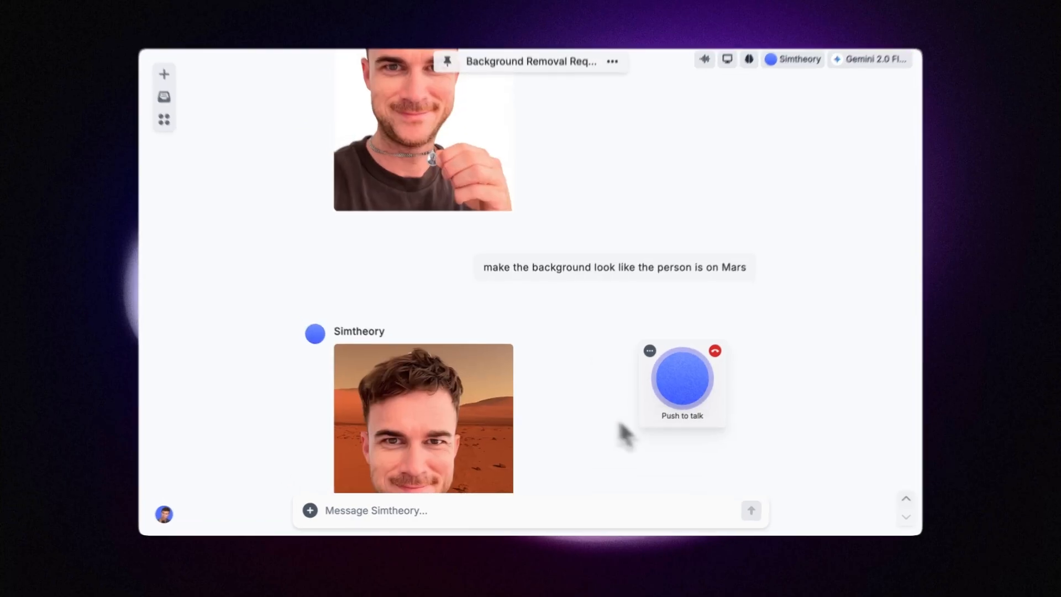
scroll(down, 3)
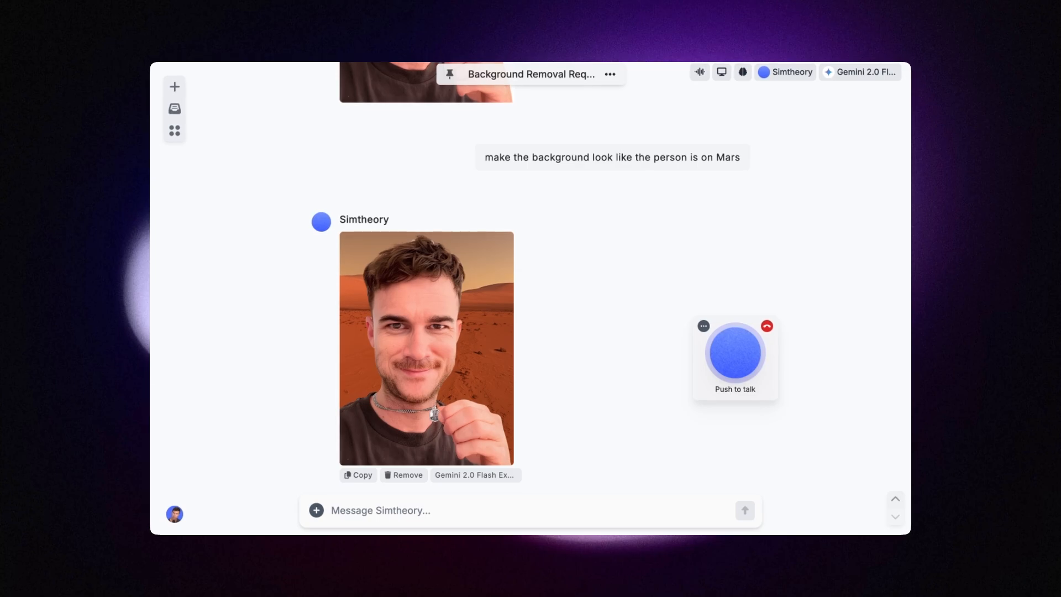
click(734, 353)
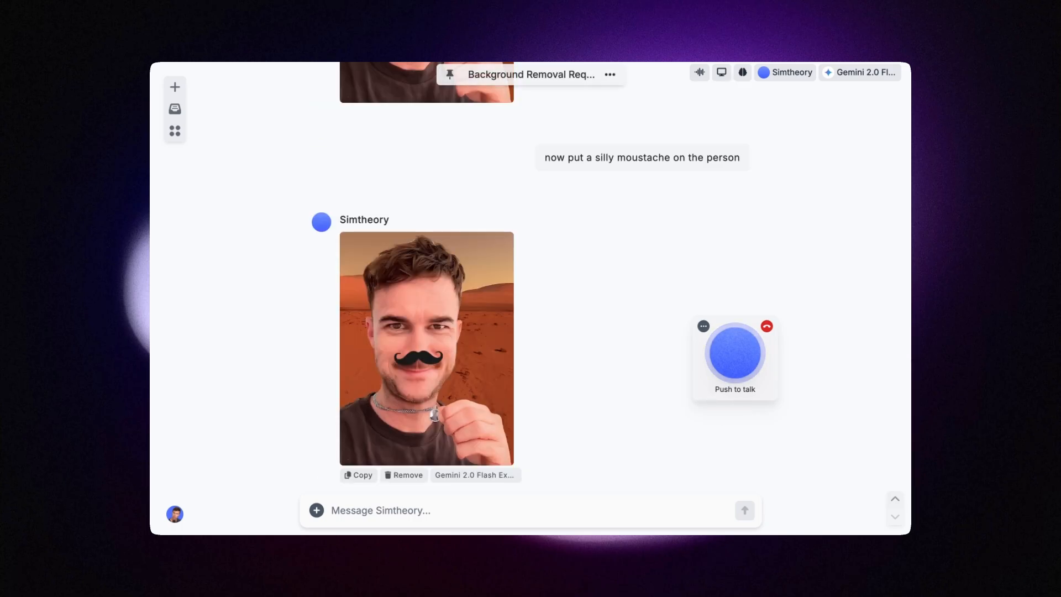
mouse_move(611, 437)
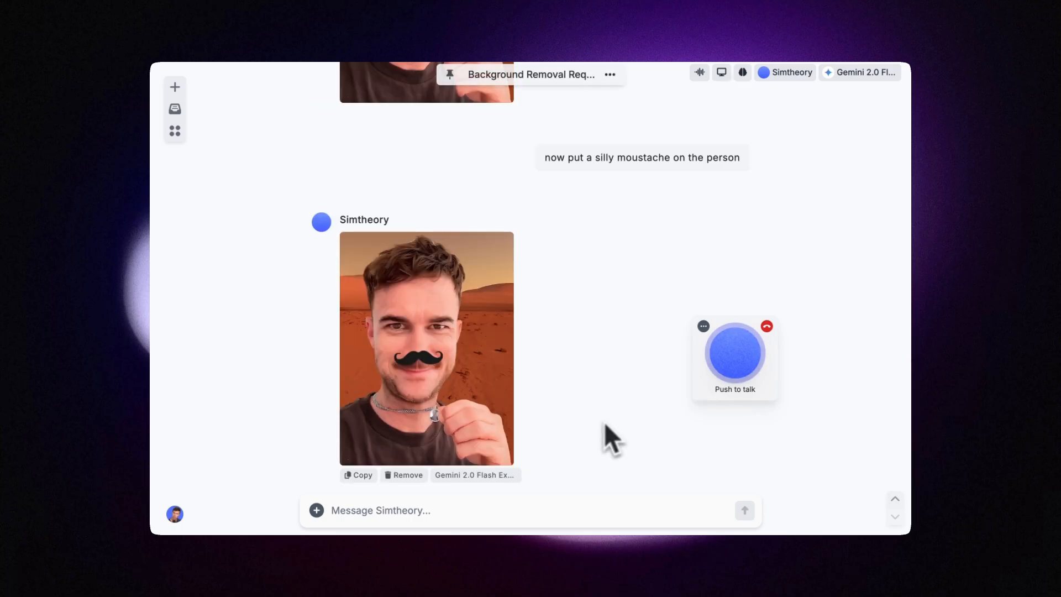
mouse_move(633, 413)
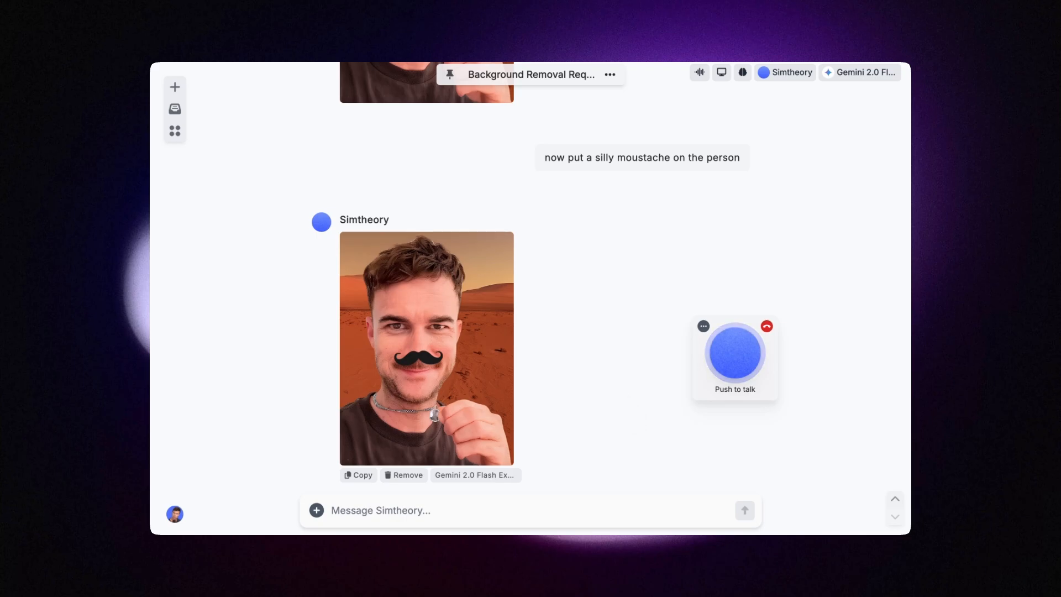
Step: Voice-request 'I'm on Mars yay' text on the portrait, then start a new chat
click(734, 355)
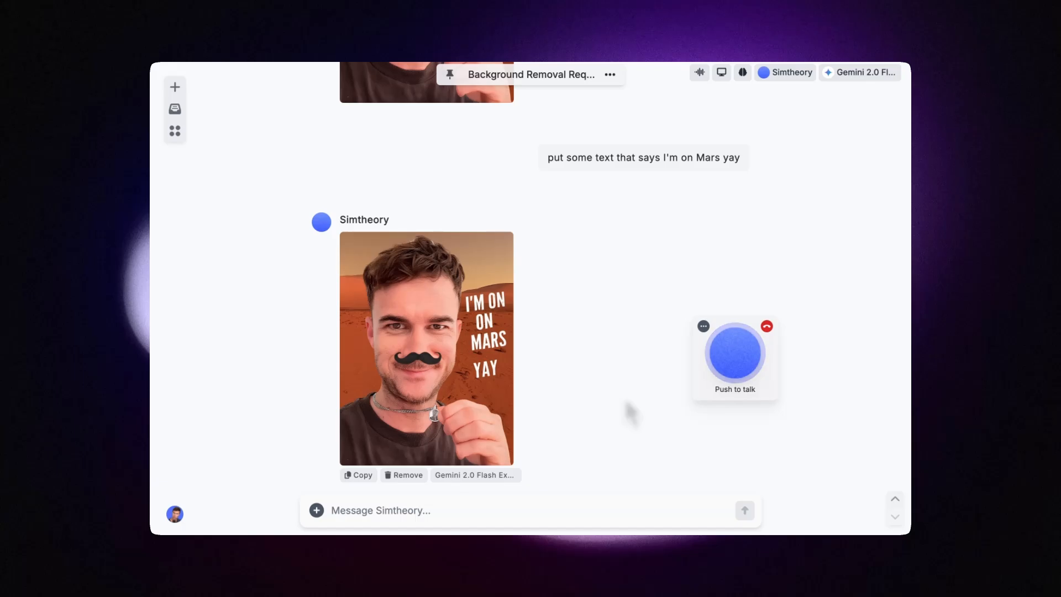
click(426, 348)
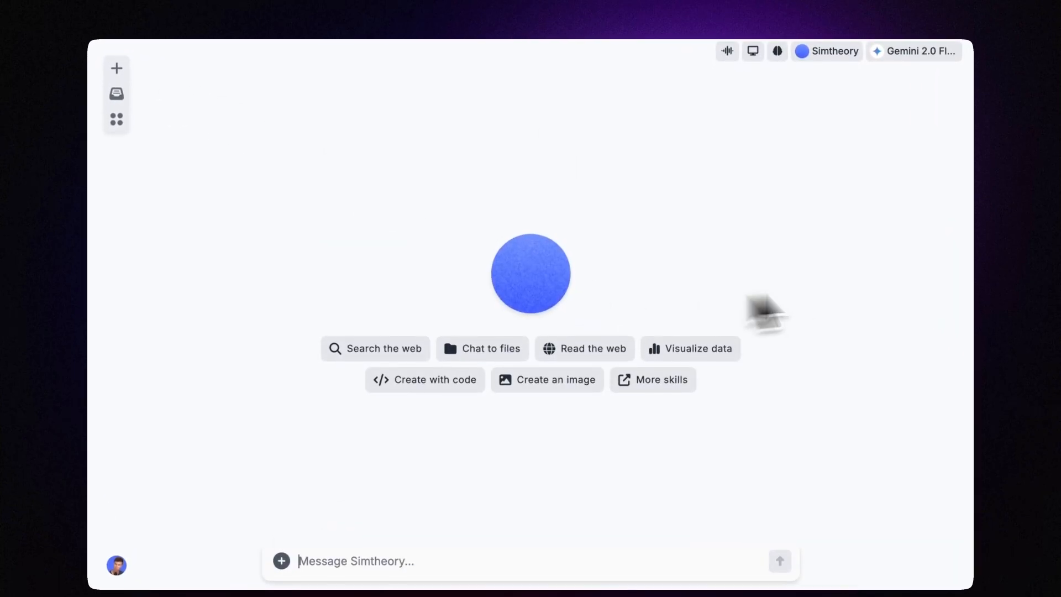
Step: Attach the man and lounge room images and send 'Put the man inside the loungeroom'
drag(765, 311, 650, 230)
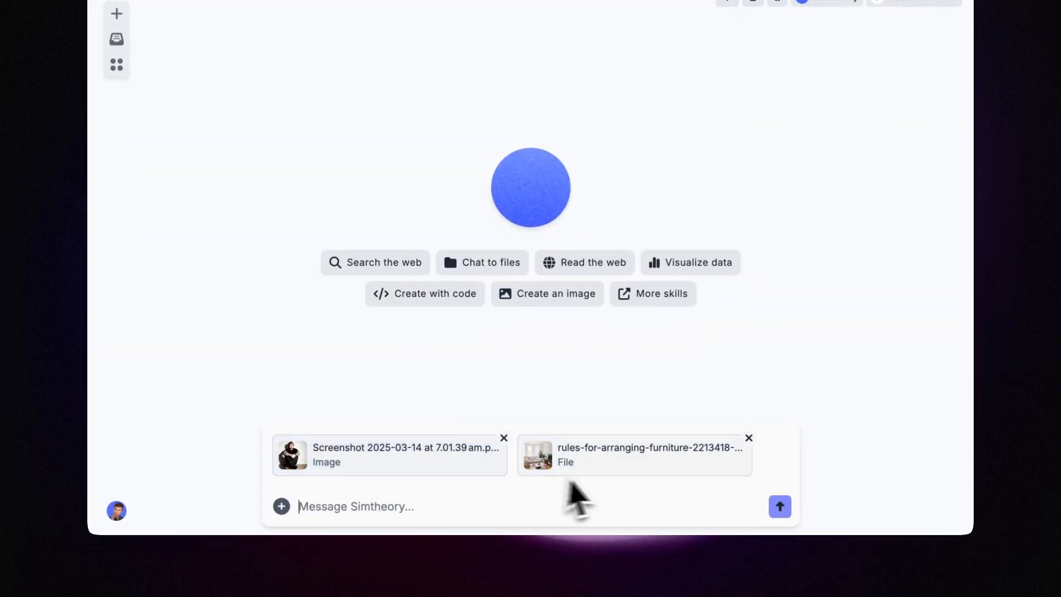
mouse_move(416, 531)
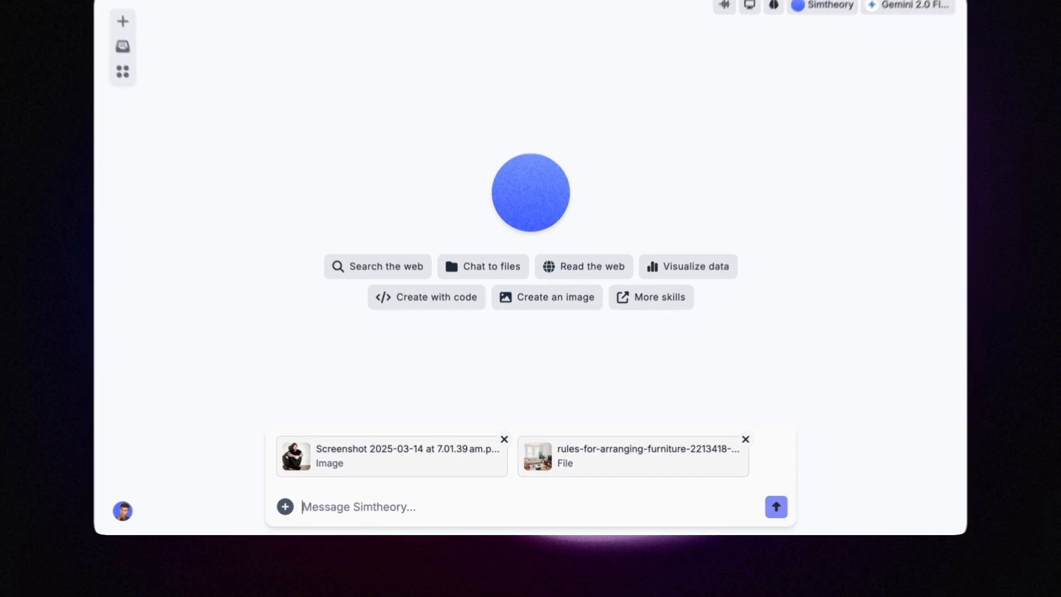
text(Put)
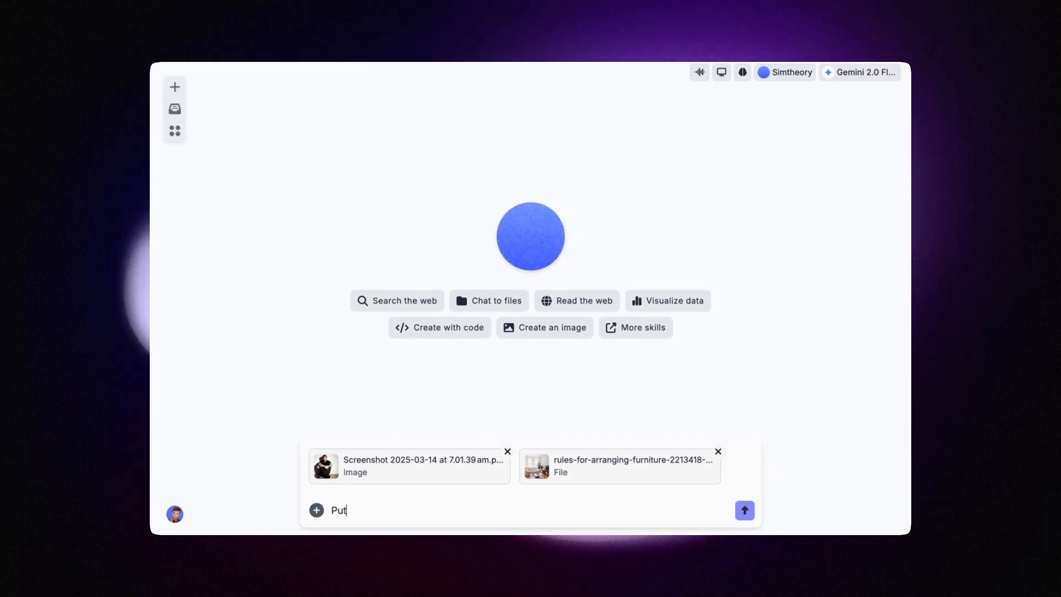
text(the man inside)
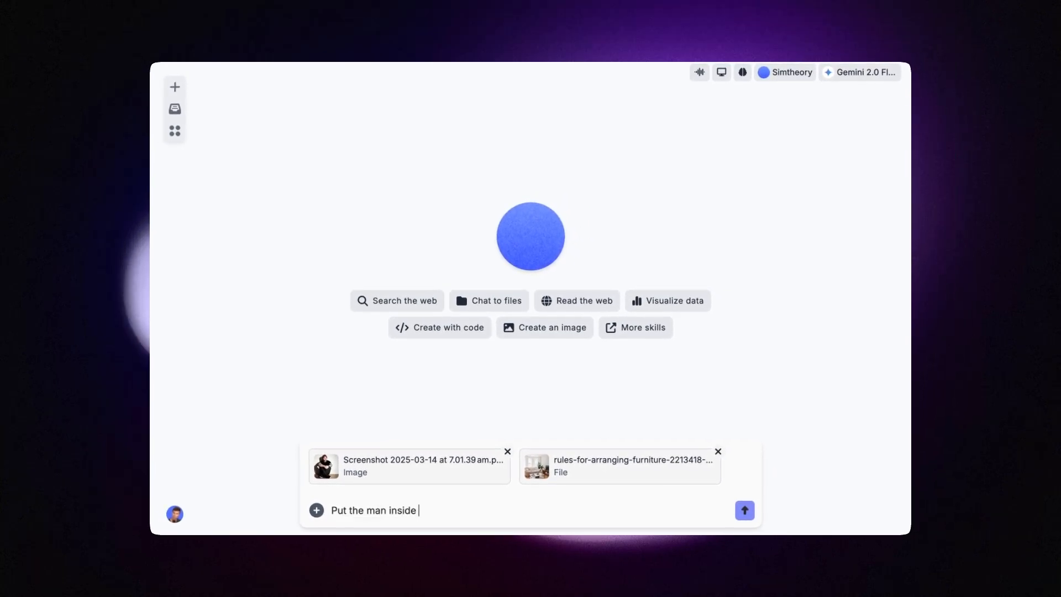
text(the loi)
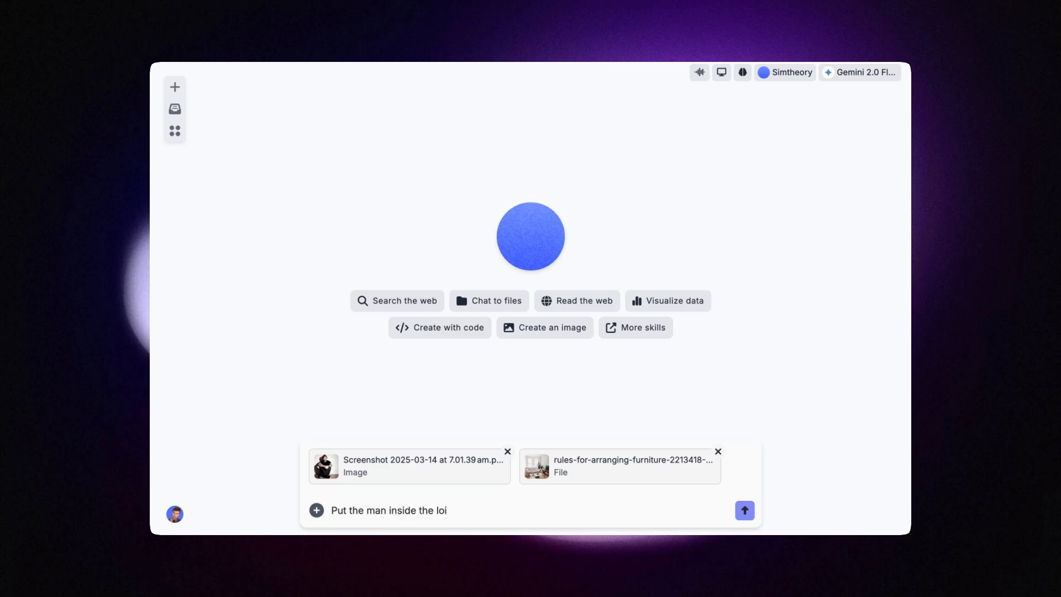
click(744, 510)
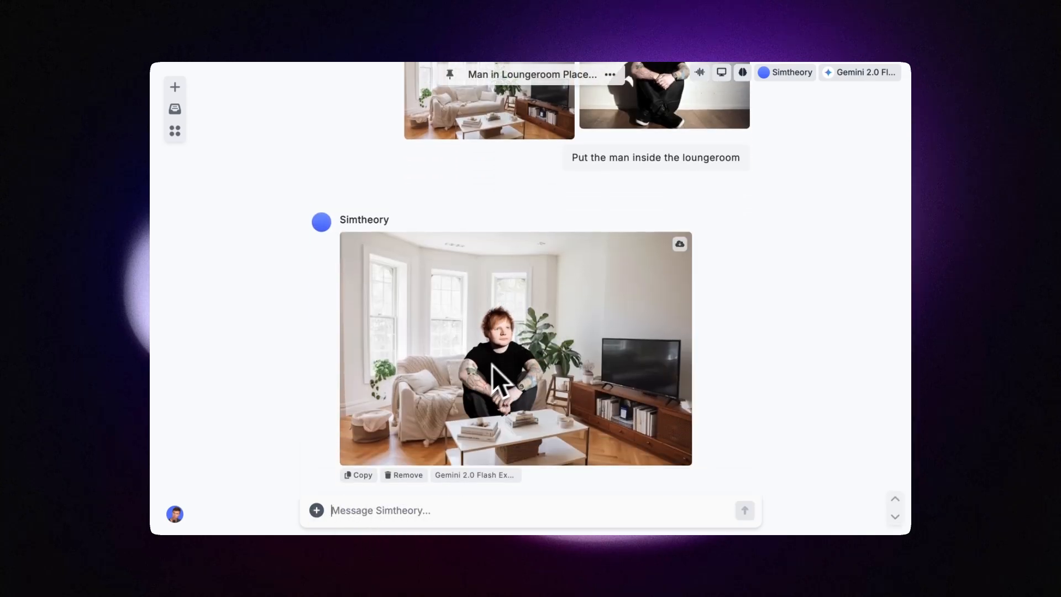
mouse_move(507, 403)
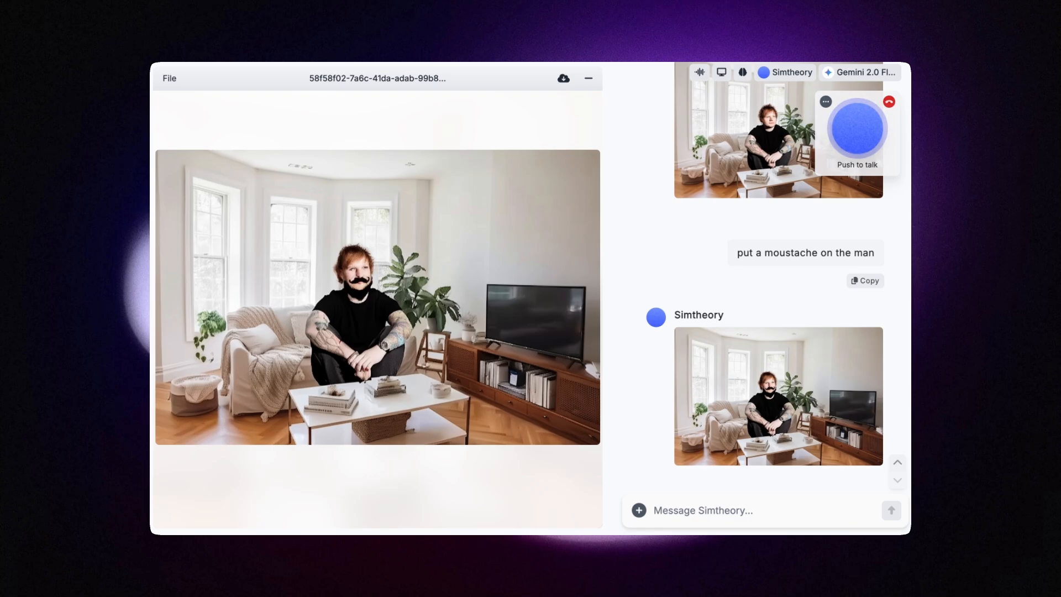
mouse_move(691, 264)
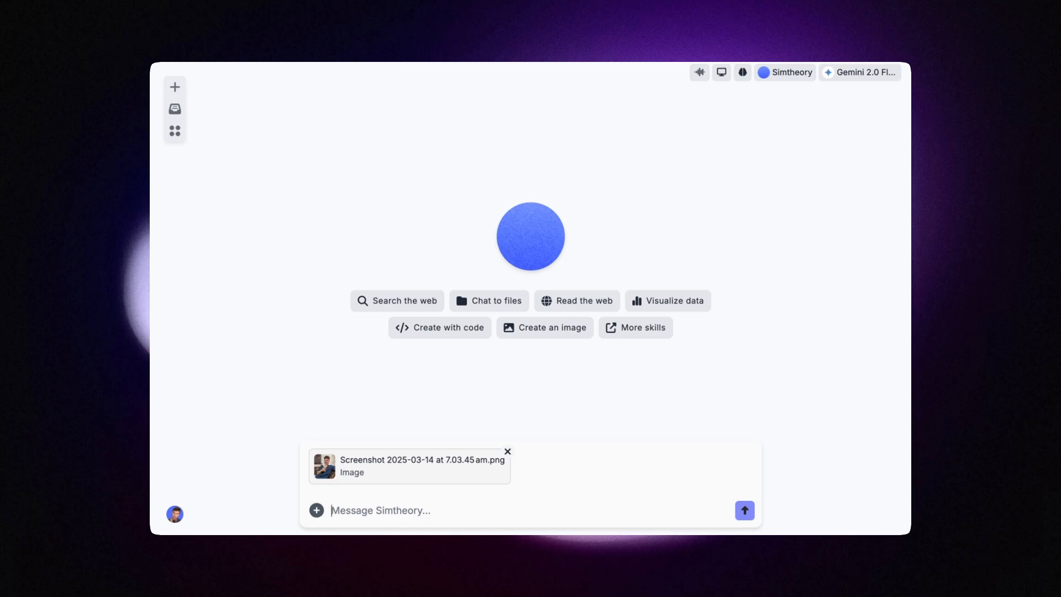
Step: Request wacky 'Marg sale now on' text on the photo, then attach an old photo to a new chat
text(Create some wack)
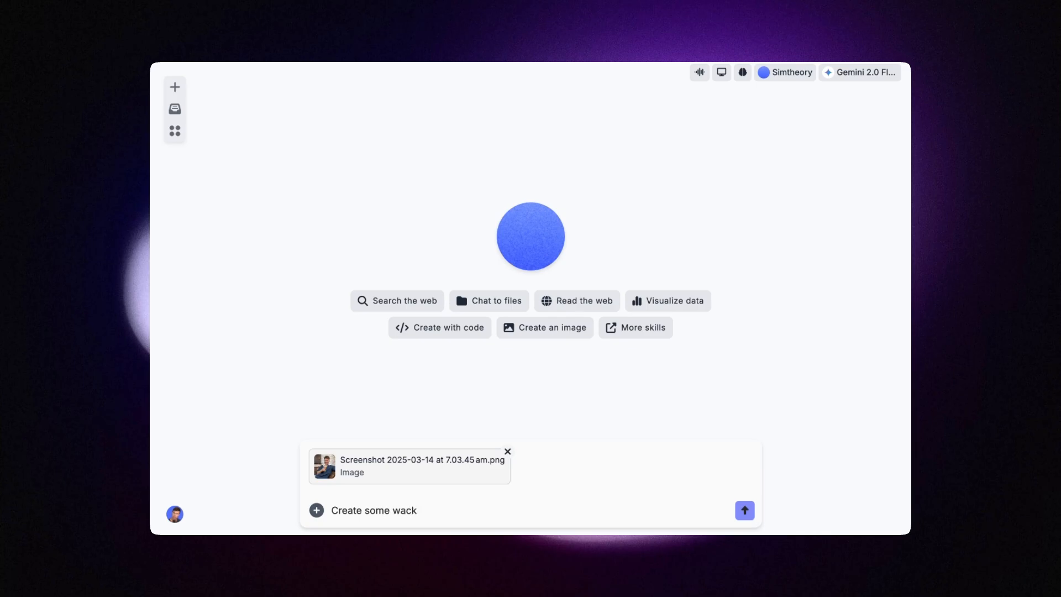
text(y text on the)
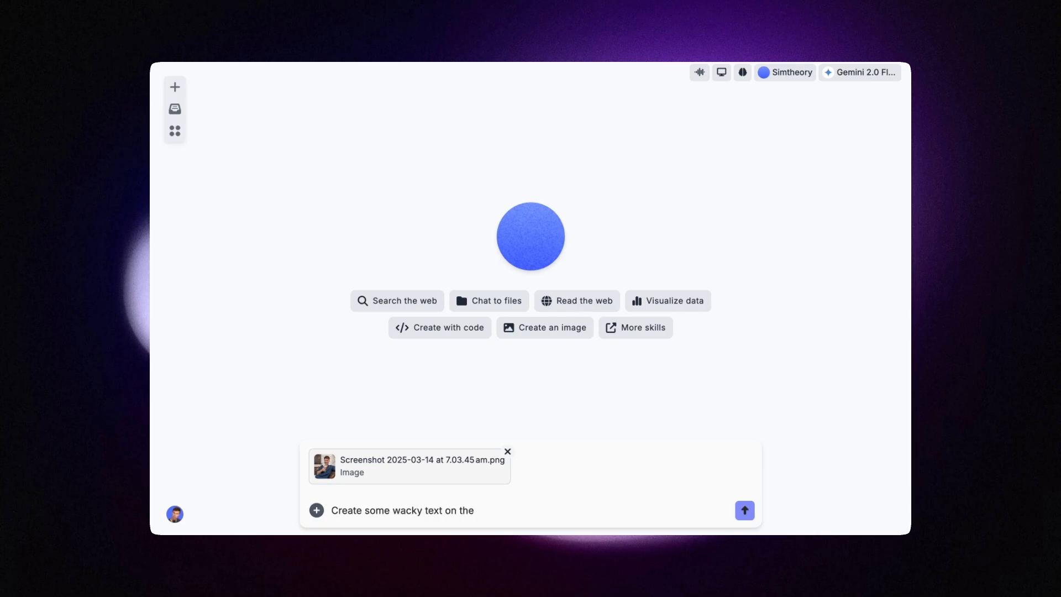
text(this image)
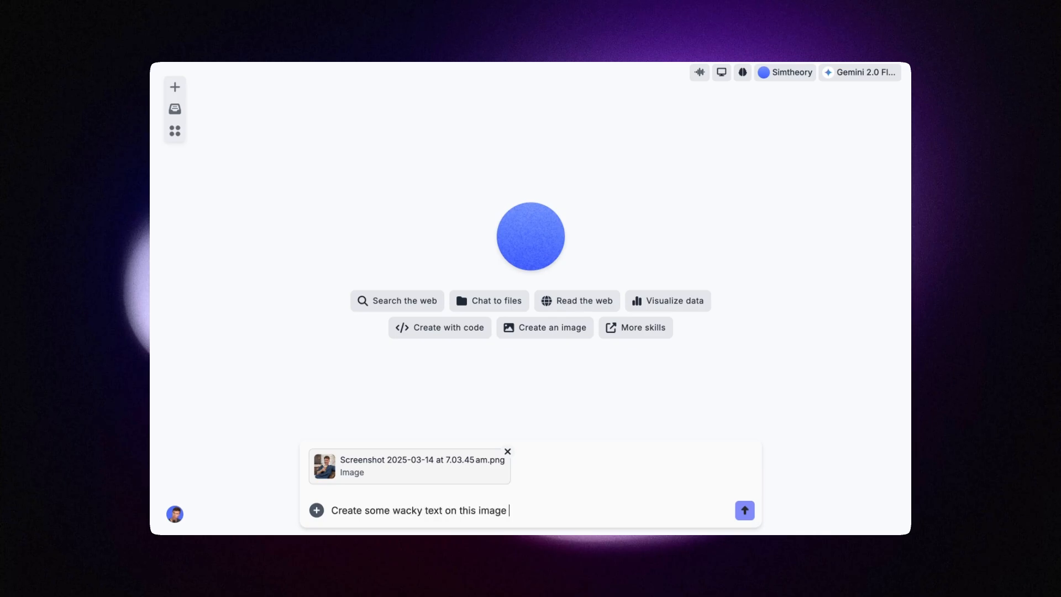
text("arg)
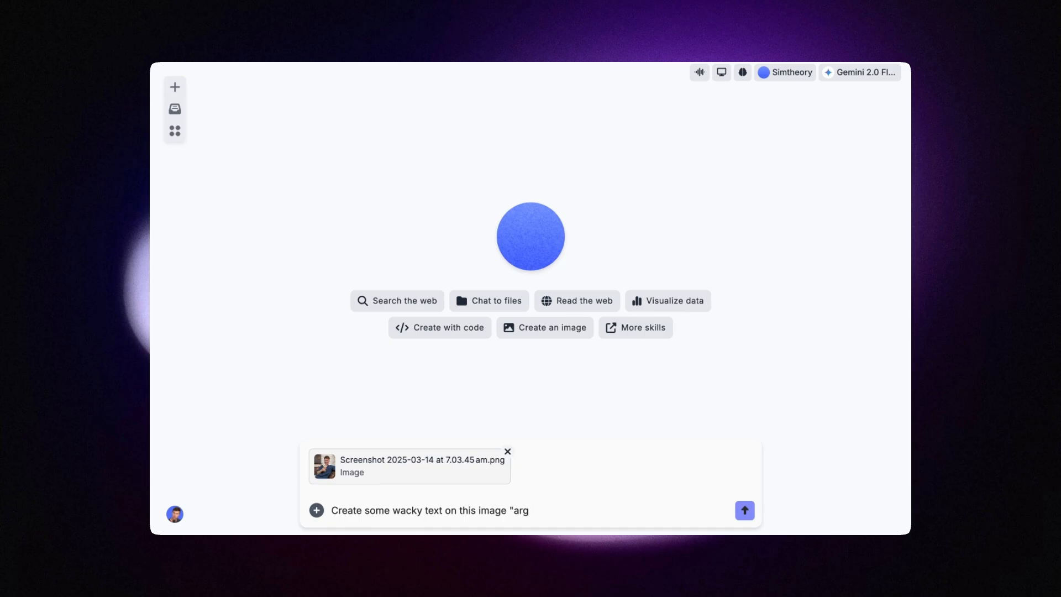
text(Marg sa)
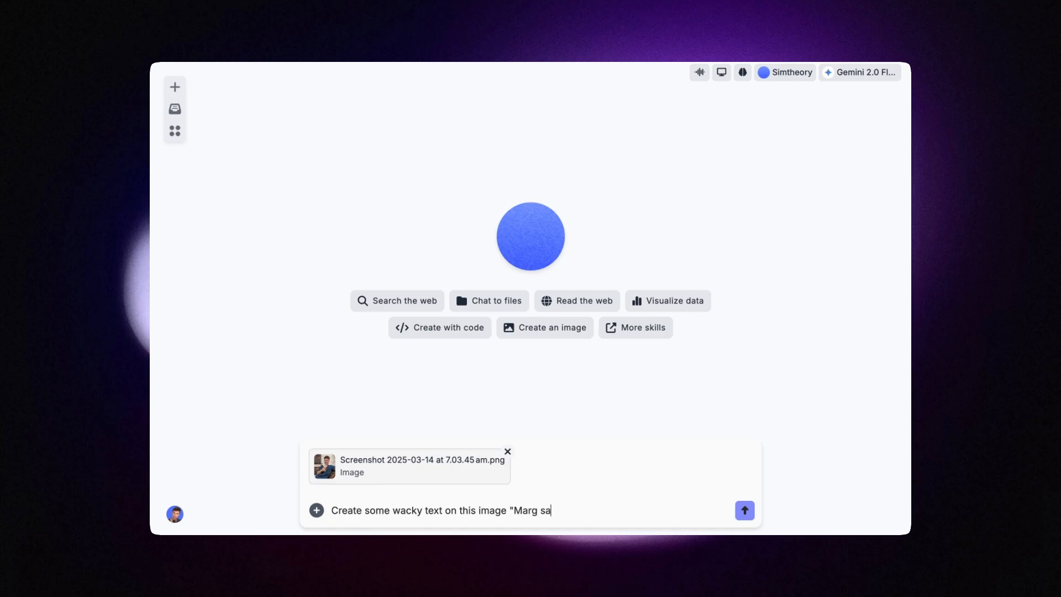
click(744, 510)
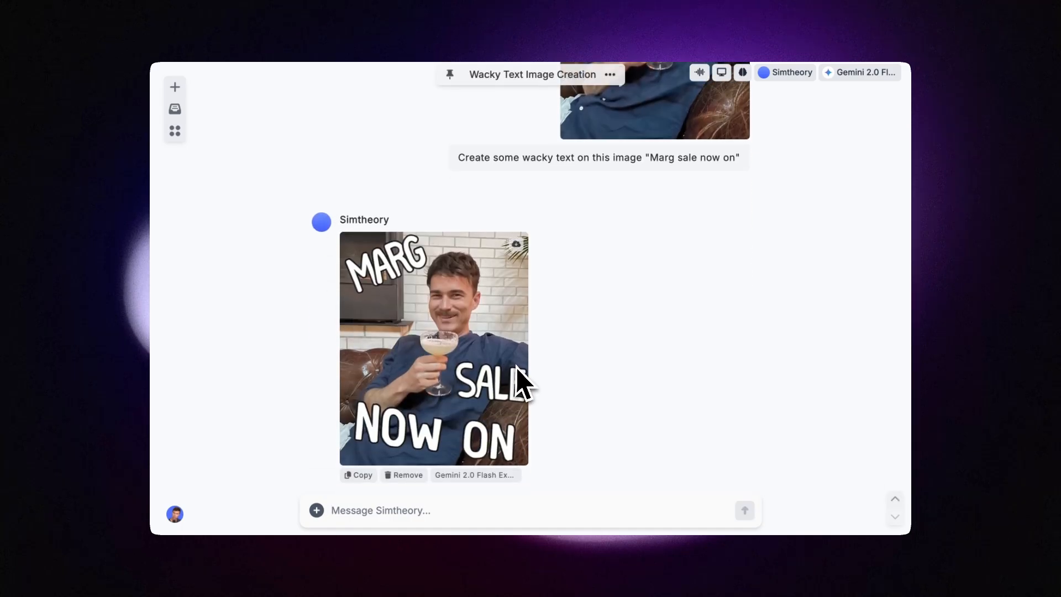
mouse_move(650, 389)
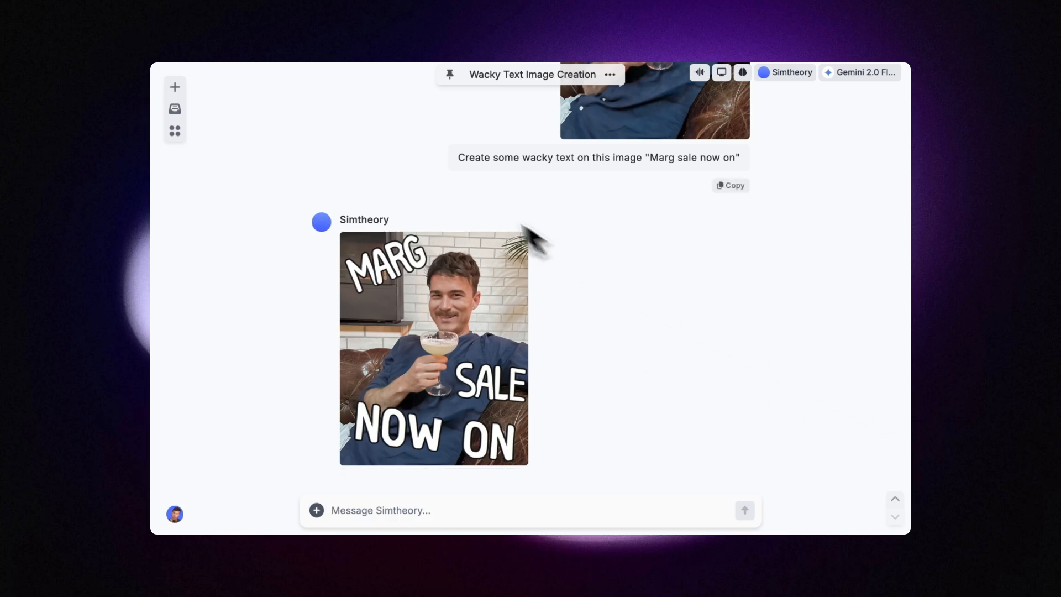
drag(629, 264, 630, 265)
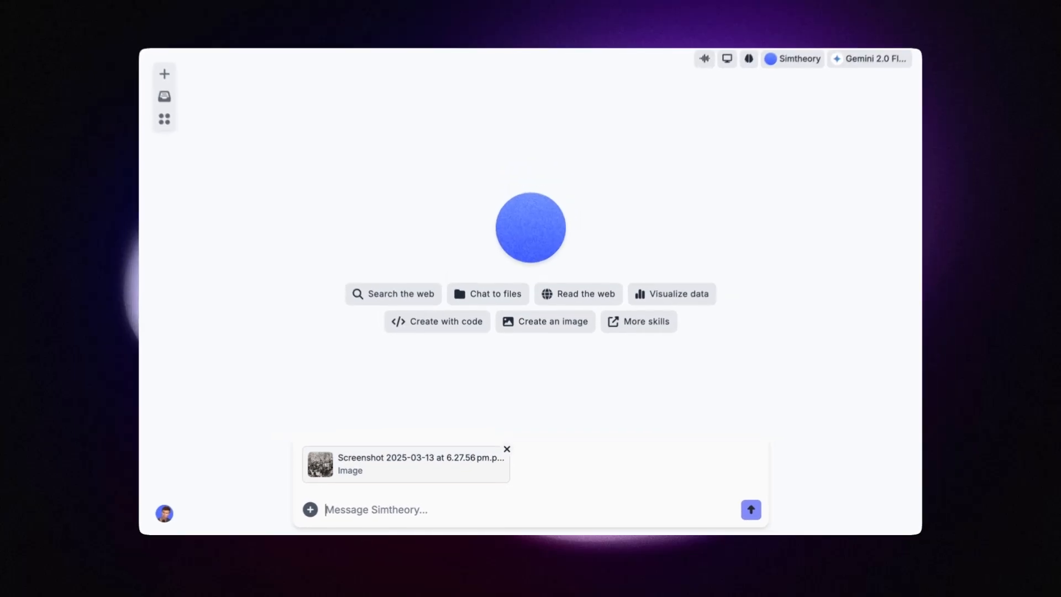
Step: Ask Gemini to colorize the old black-and-white street photo
text(colorize this image)
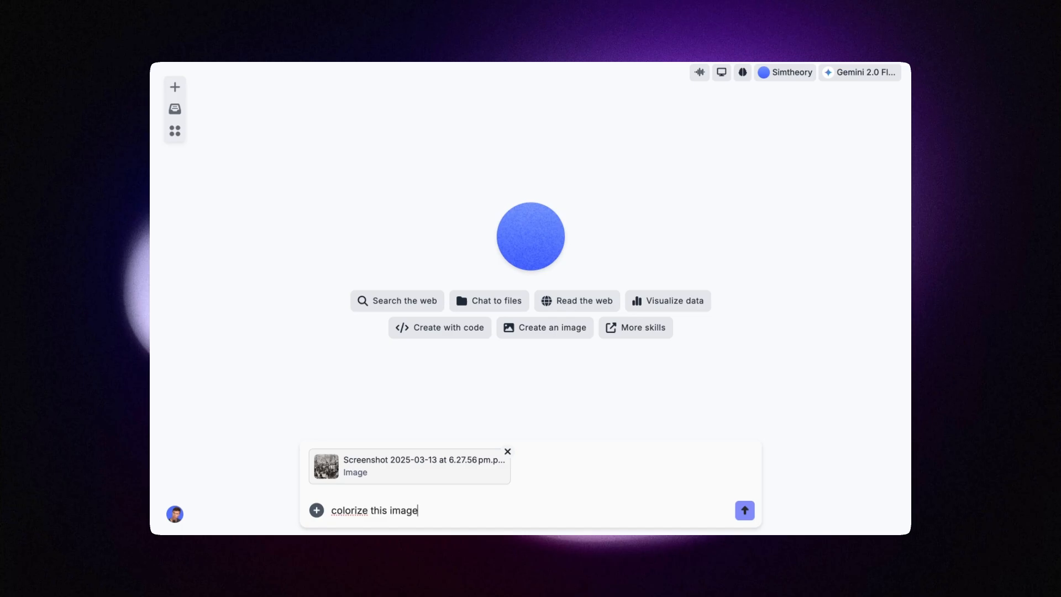
click(744, 510)
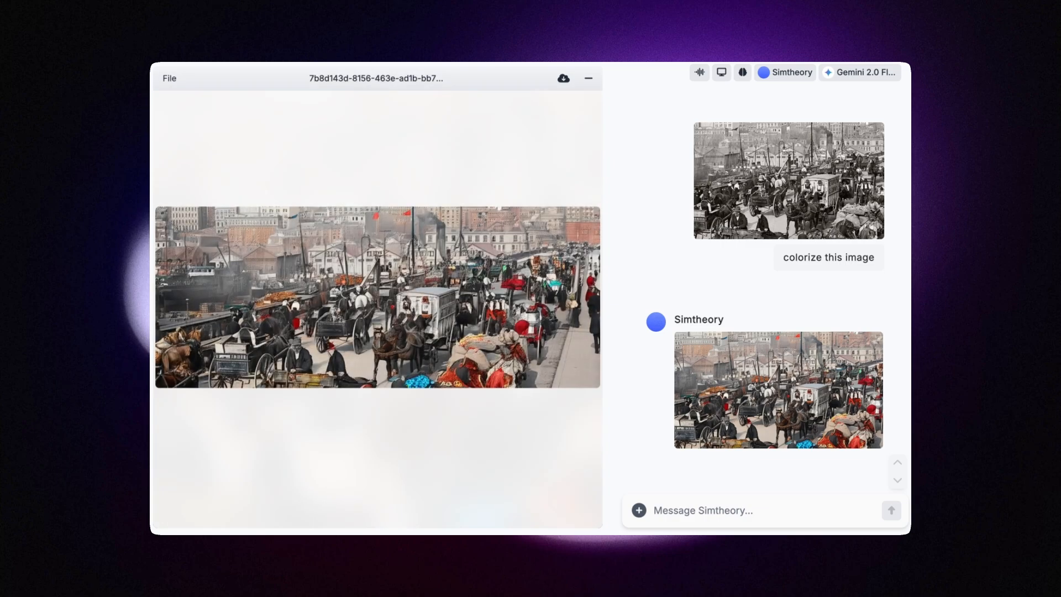
mouse_move(514, 328)
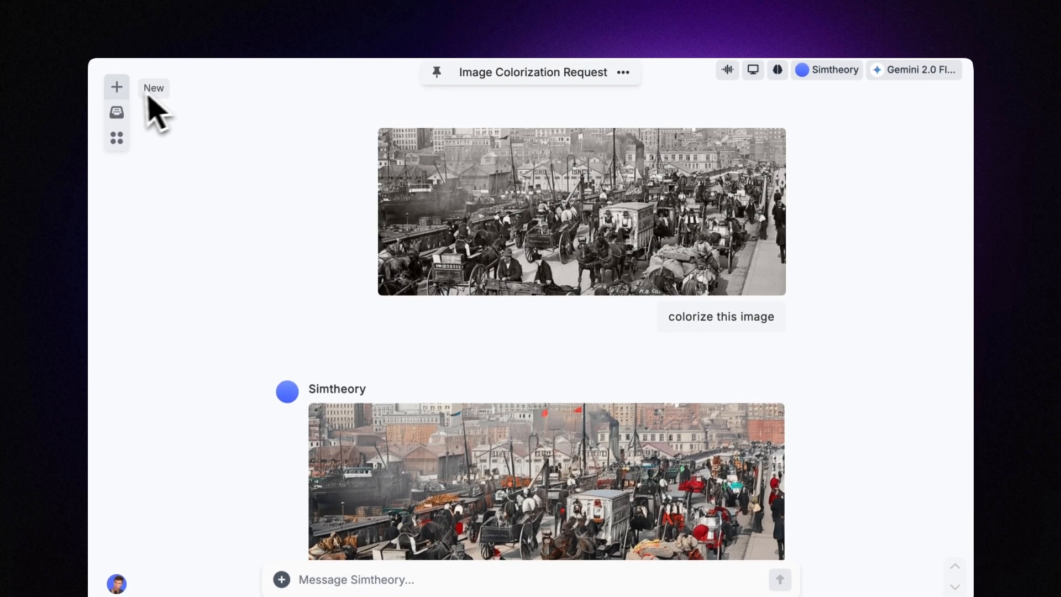
Step: Start a new chat with the Flux aspect ratio set to 16:9
click(116, 87)
text(ux)
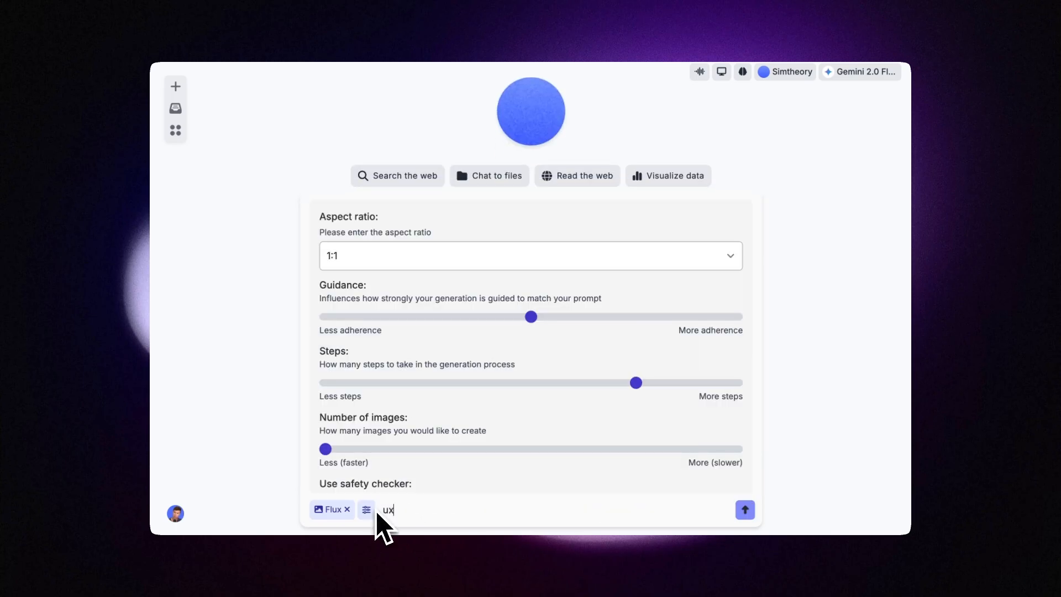
click(531, 255)
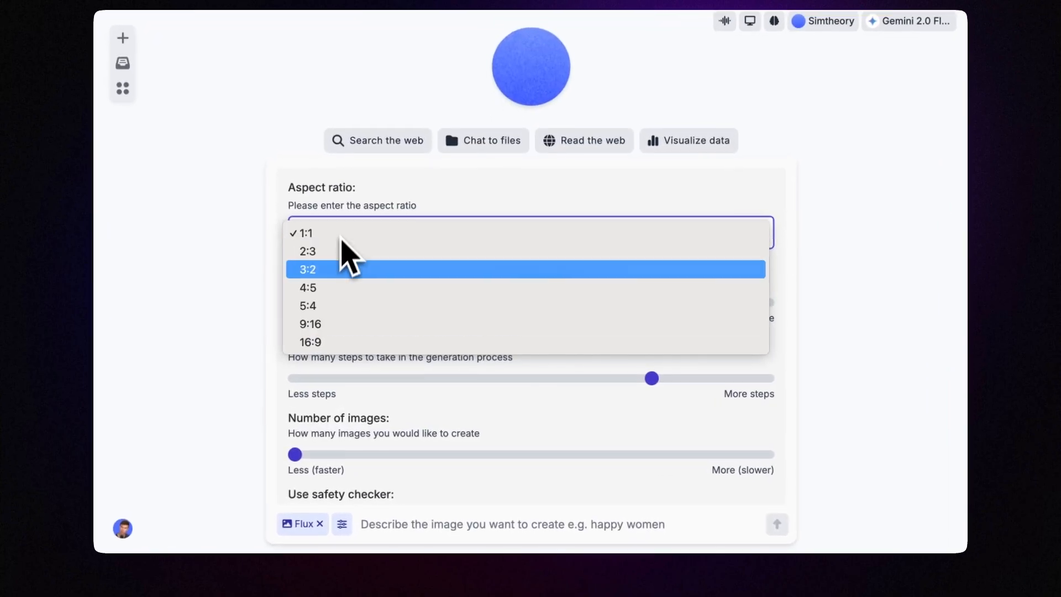
click(310, 342)
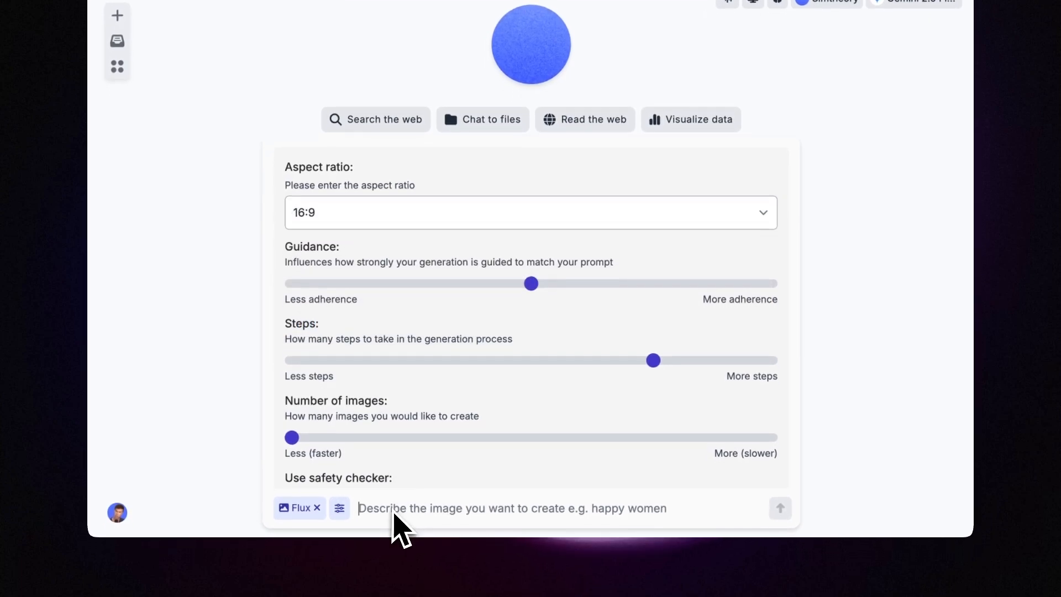
Step: Generate Flux images of a woman modeling a hat and a man modeling a hat
text(a women mode)
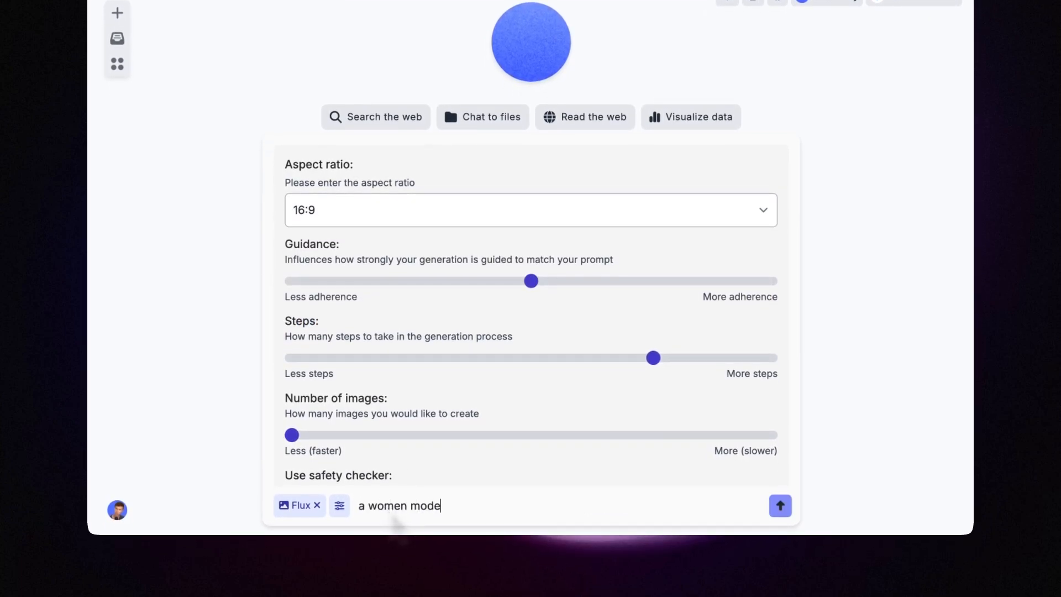
click(779, 506)
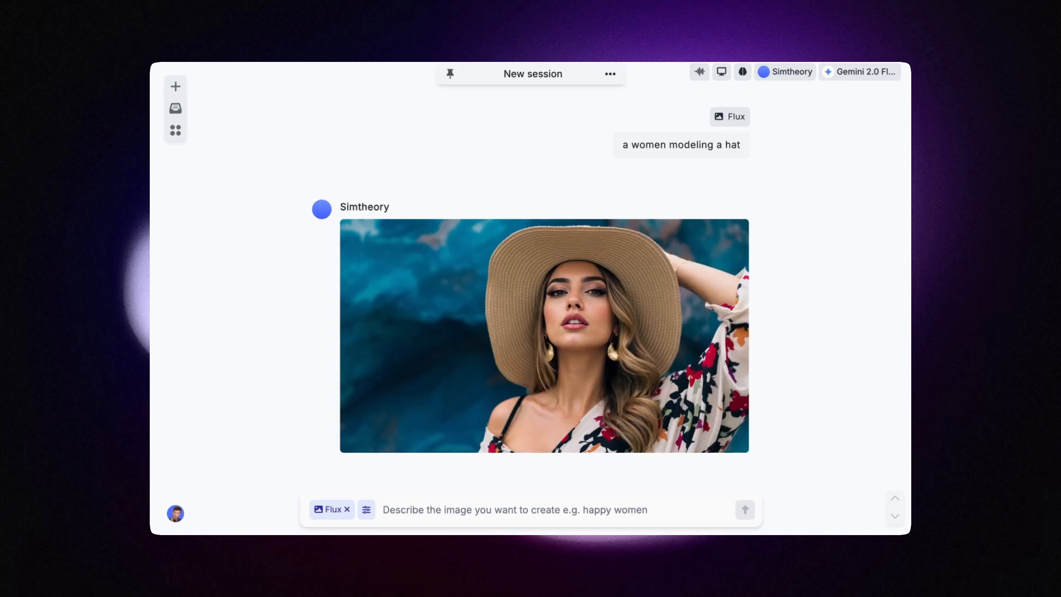
text(a man modeling a hat)
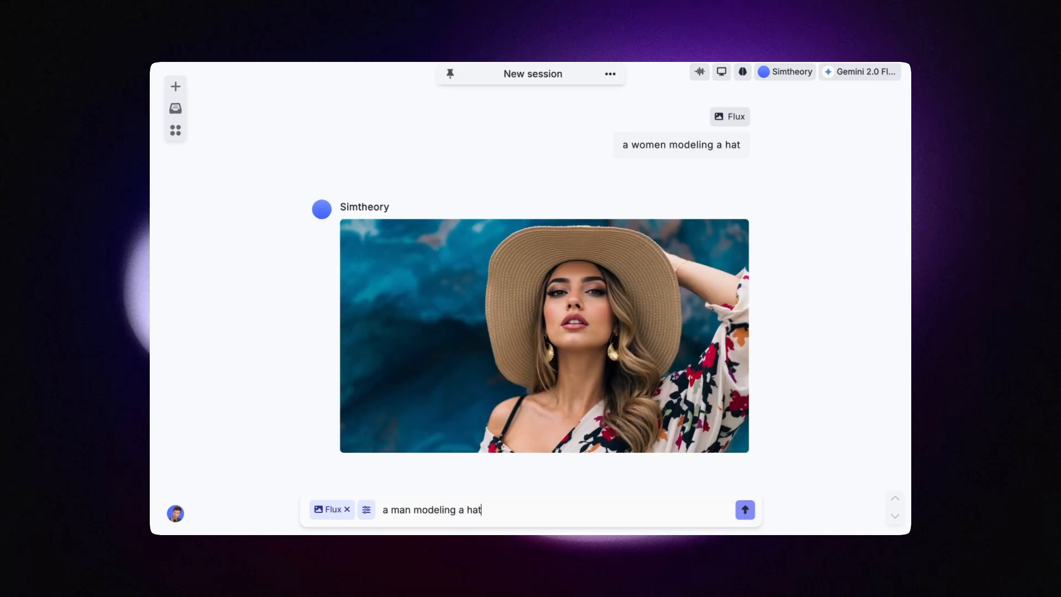
click(745, 509)
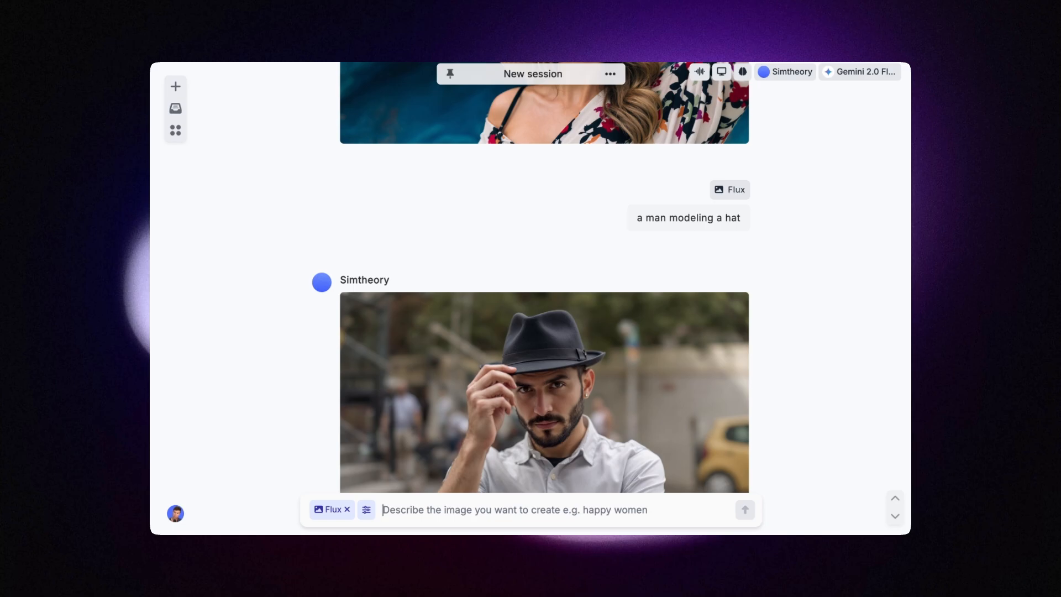
text(put the man and women)
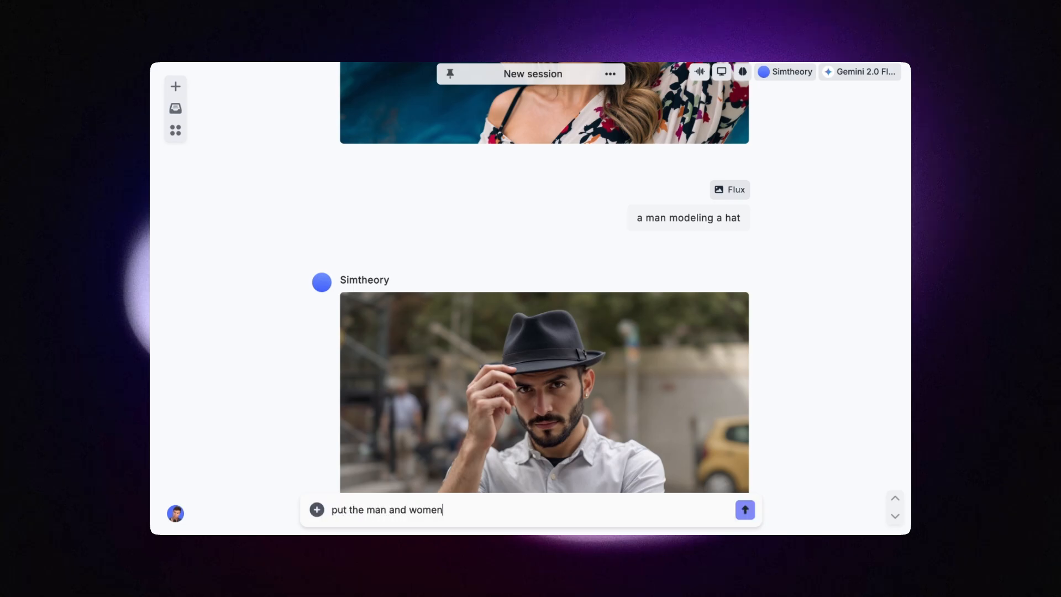
Step: Send 'put the man and women together' and scroll the chat to compare results
click(744, 509)
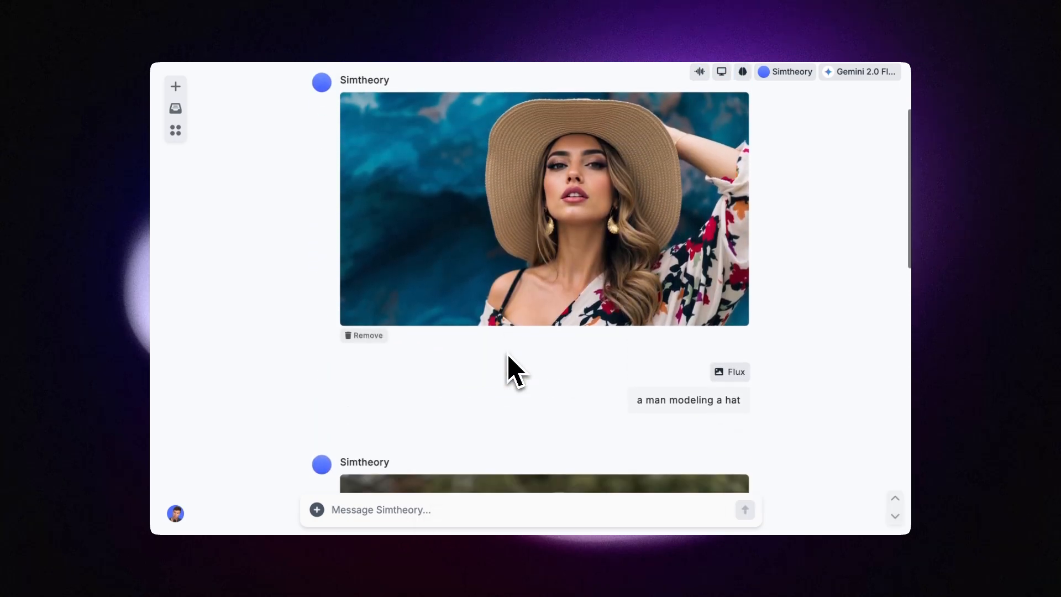
scroll(down, 3)
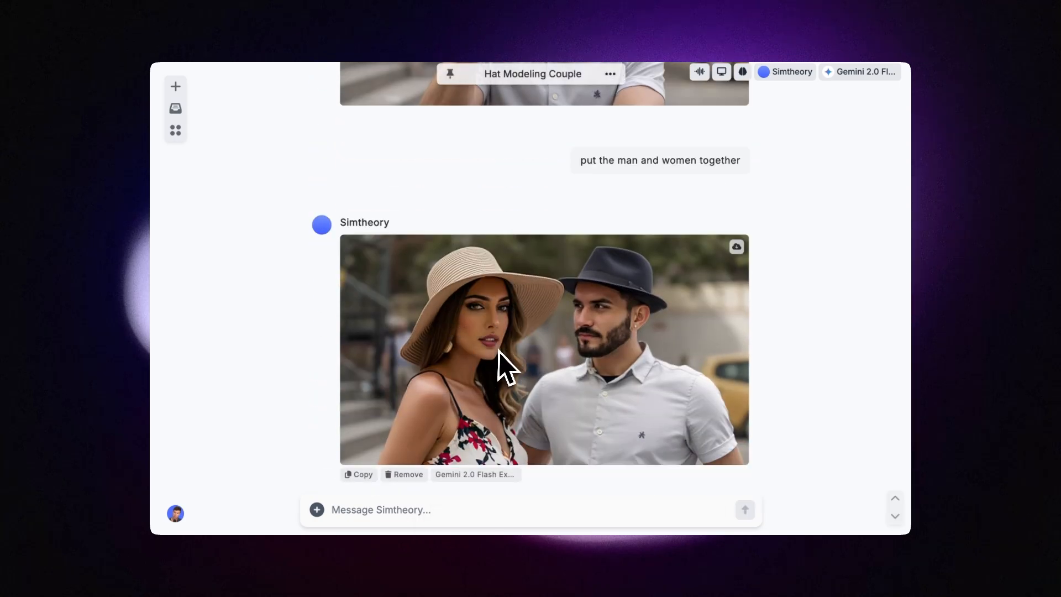
mouse_move(605, 342)
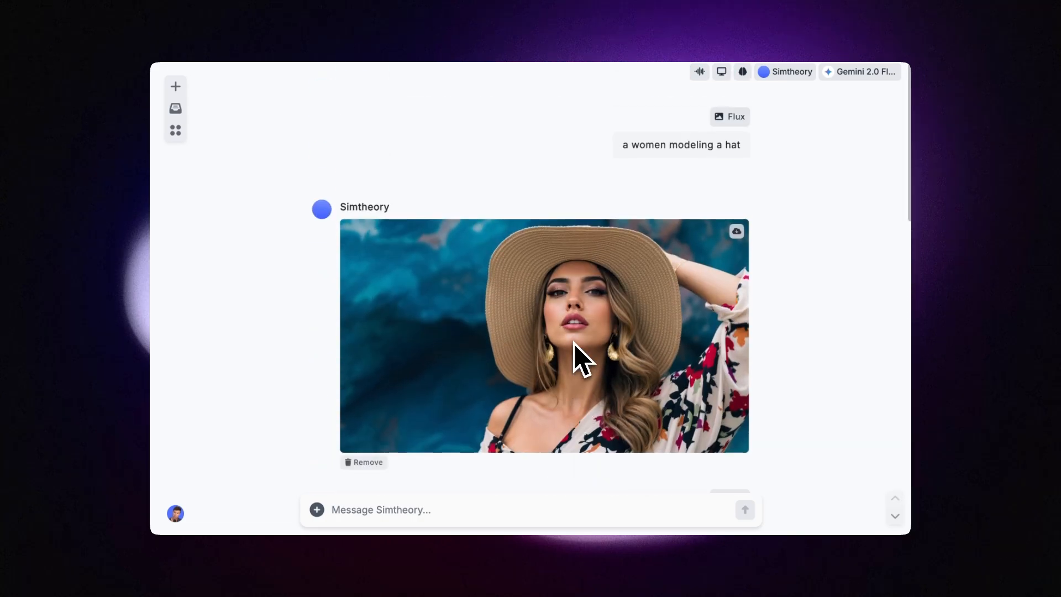
scroll(down, 3)
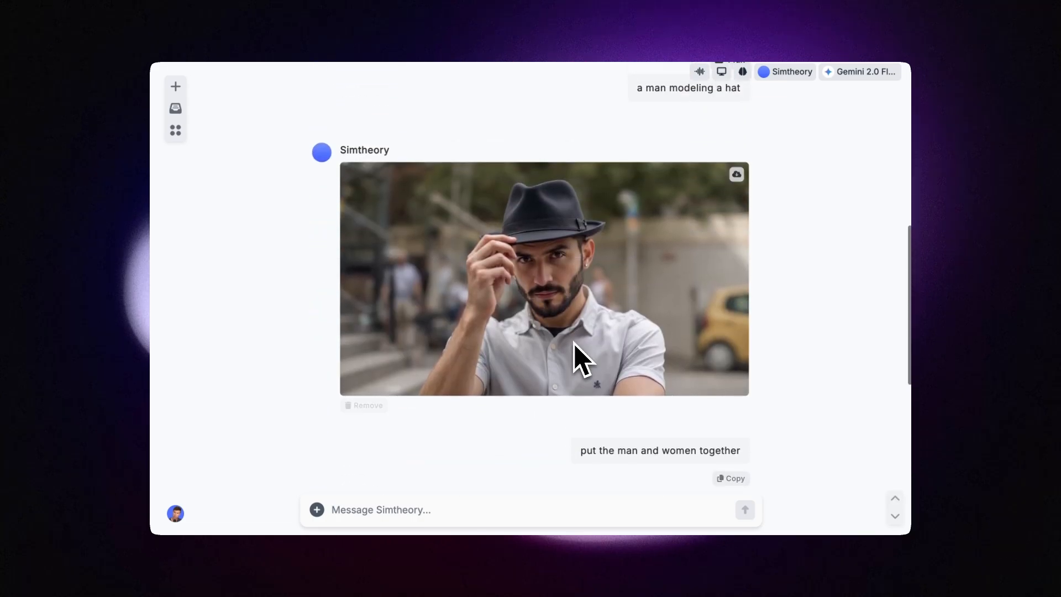
scroll(down, 3)
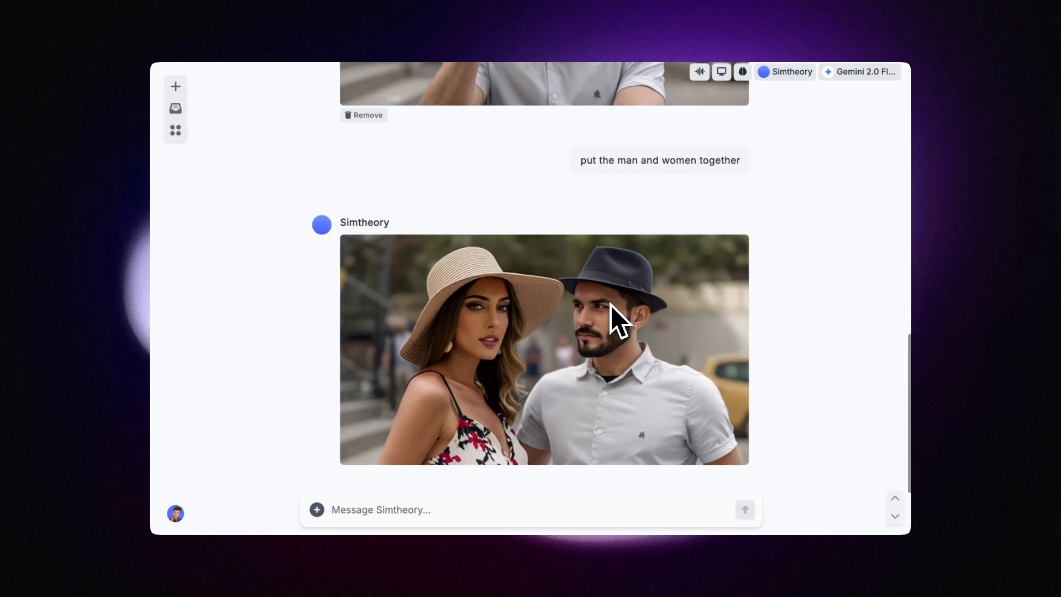
scroll(down, 3)
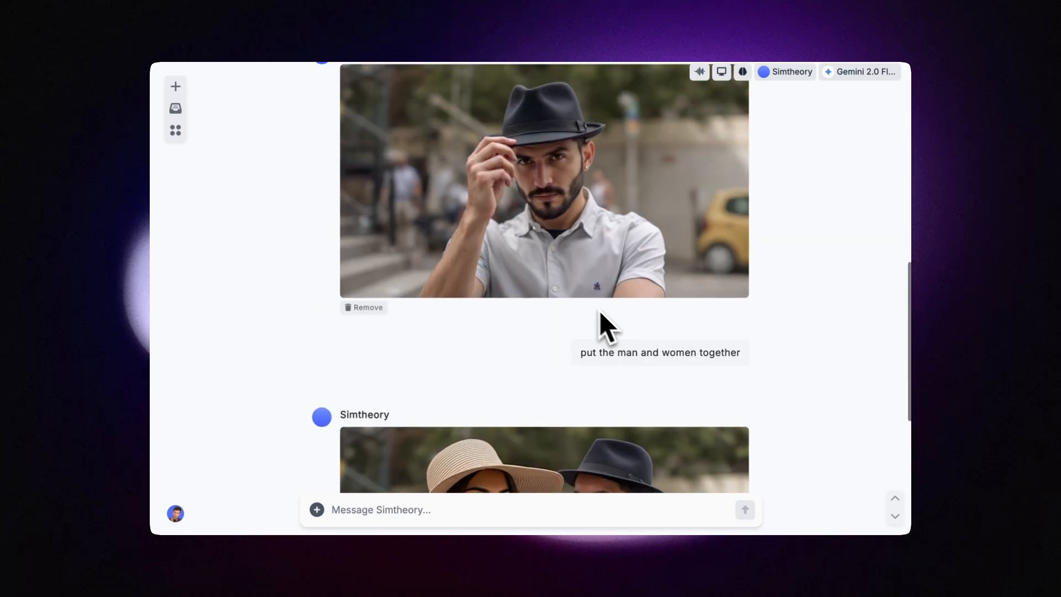
scroll(down, 3)
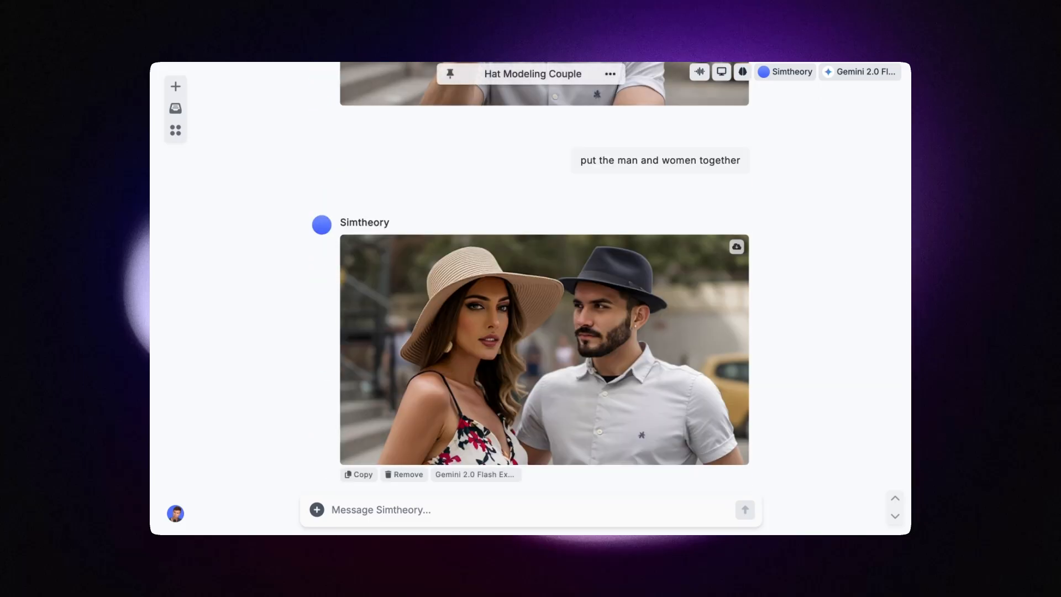
mouse_move(585, 310)
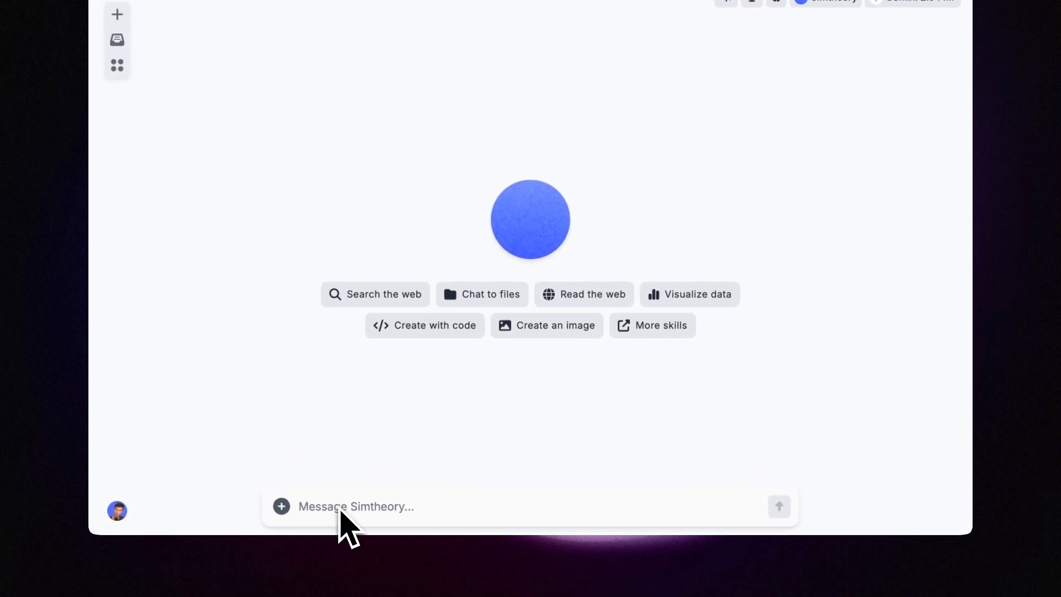
Step: Ask Gemini to describe a Mars movie scene plus an image showing it
text(describe a scene from a mars movie then make)
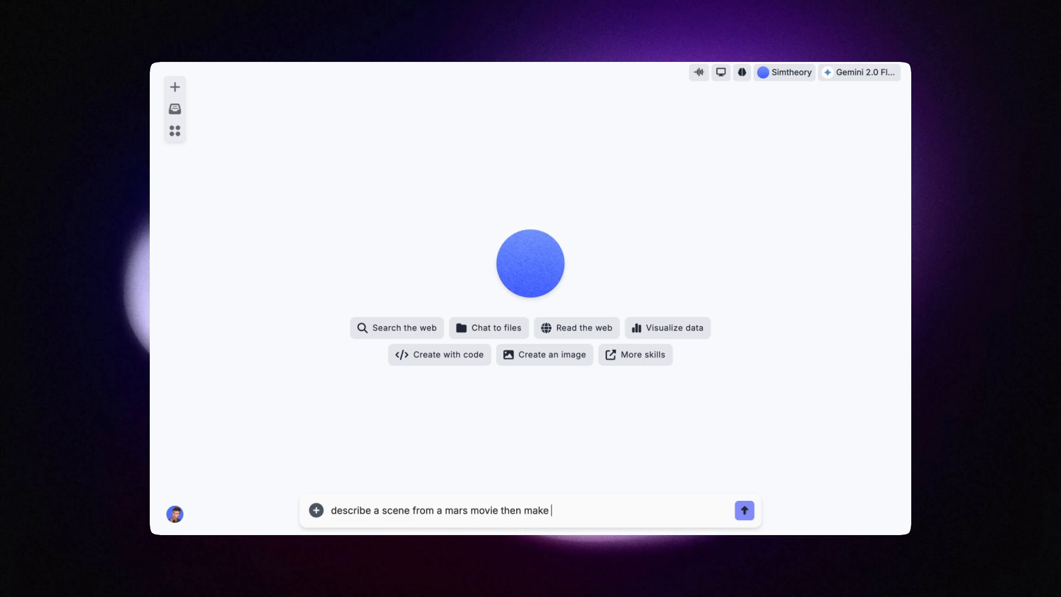
text(an image showing)
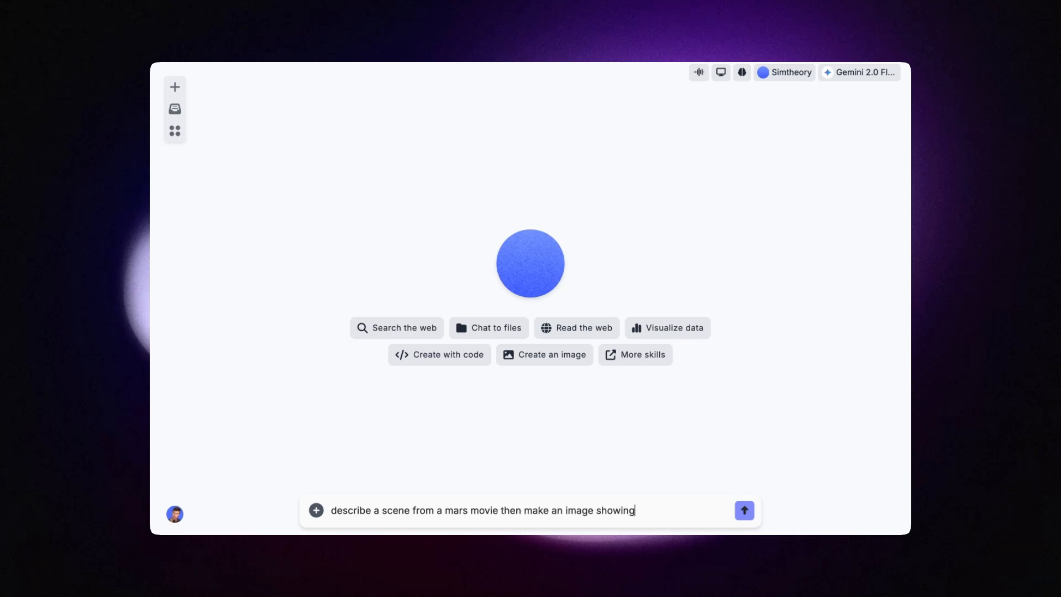
click(744, 510)
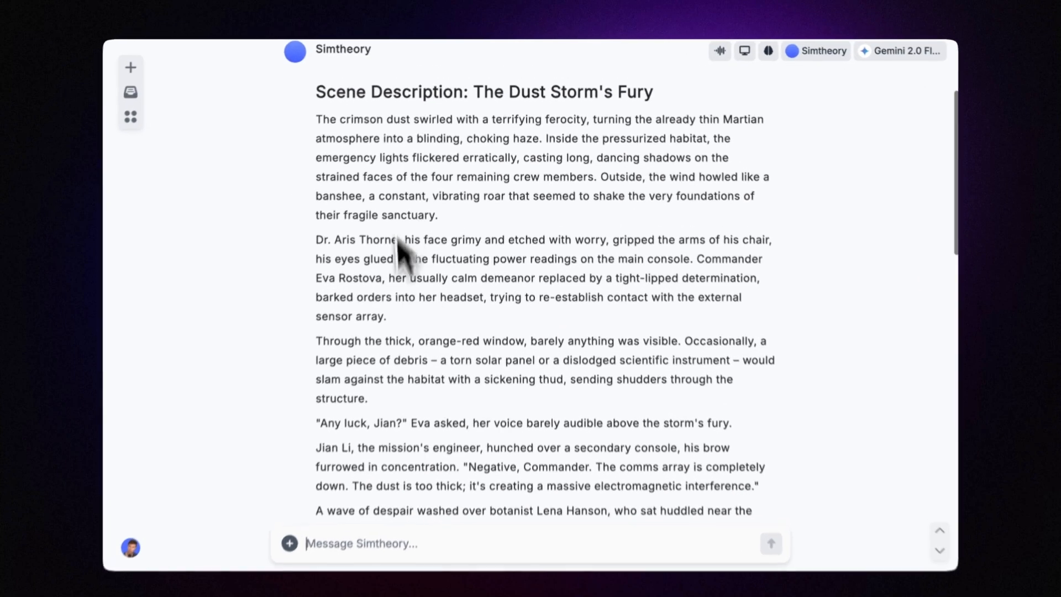
Step: Scroll through the Dust Storm's Fury reply to the astronaut gazing at Mars image
scroll(down, 3)
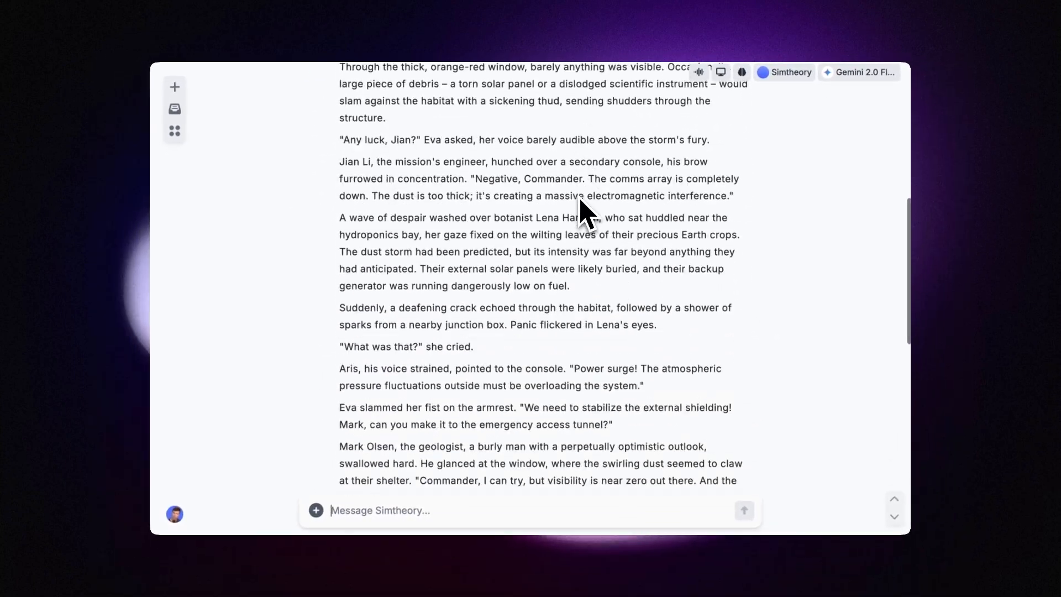
scroll(down, 3)
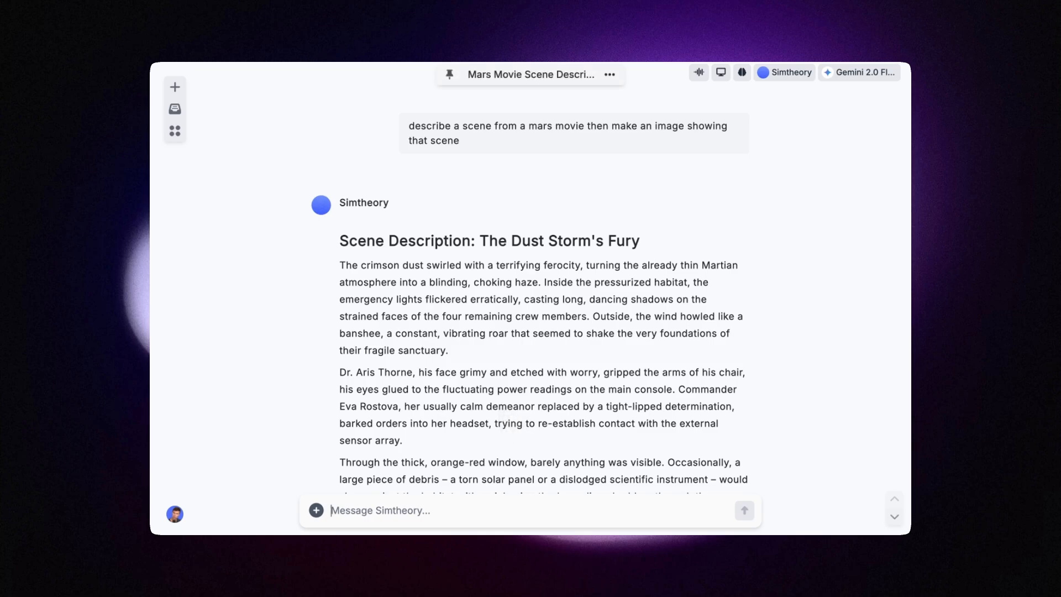
scroll(down, 3)
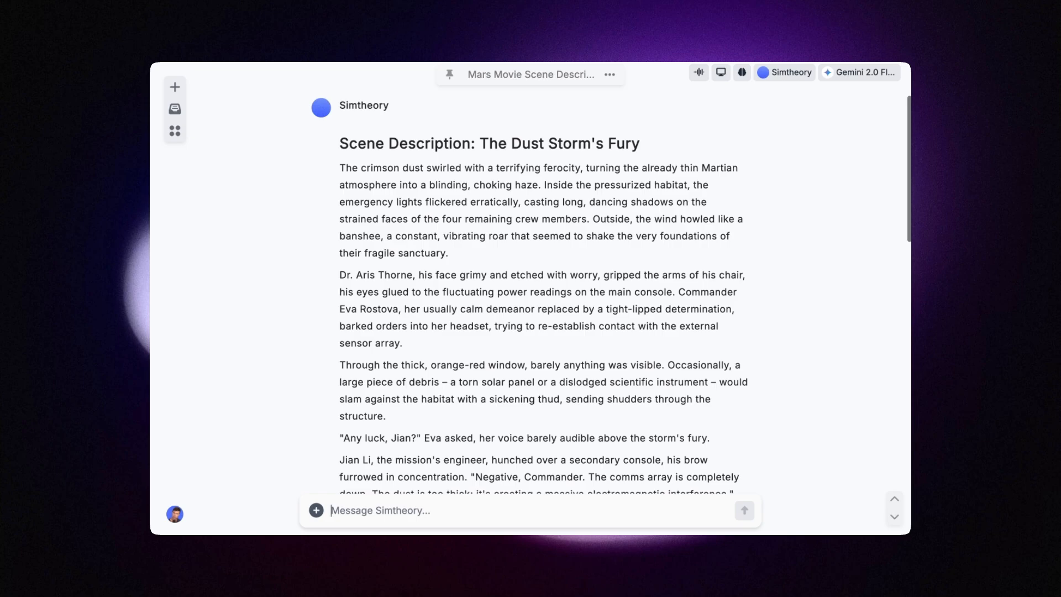
scroll(down, 3)
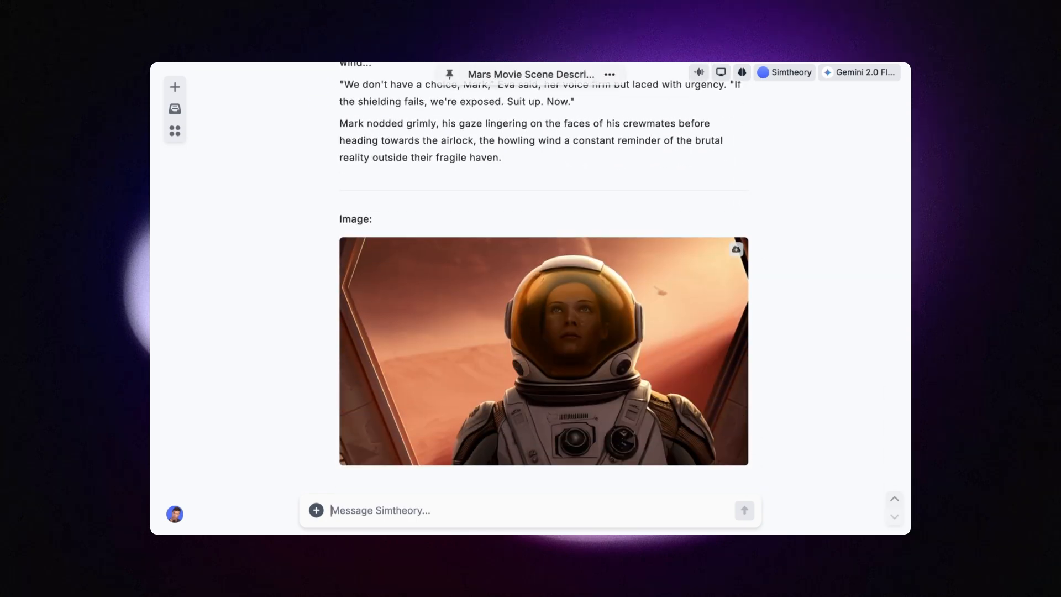
scroll(up, 3)
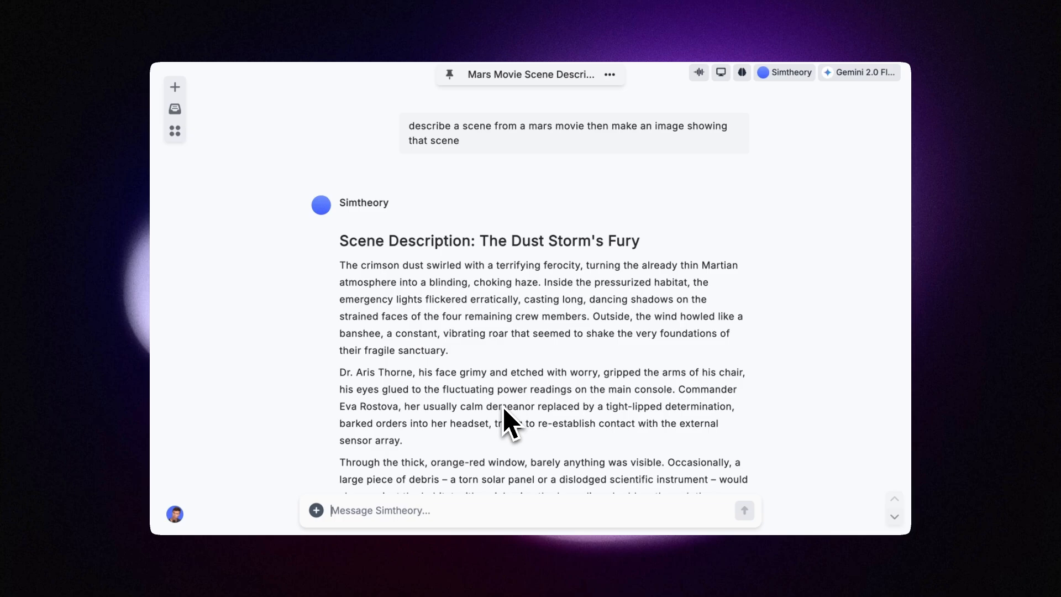
mouse_move(510, 423)
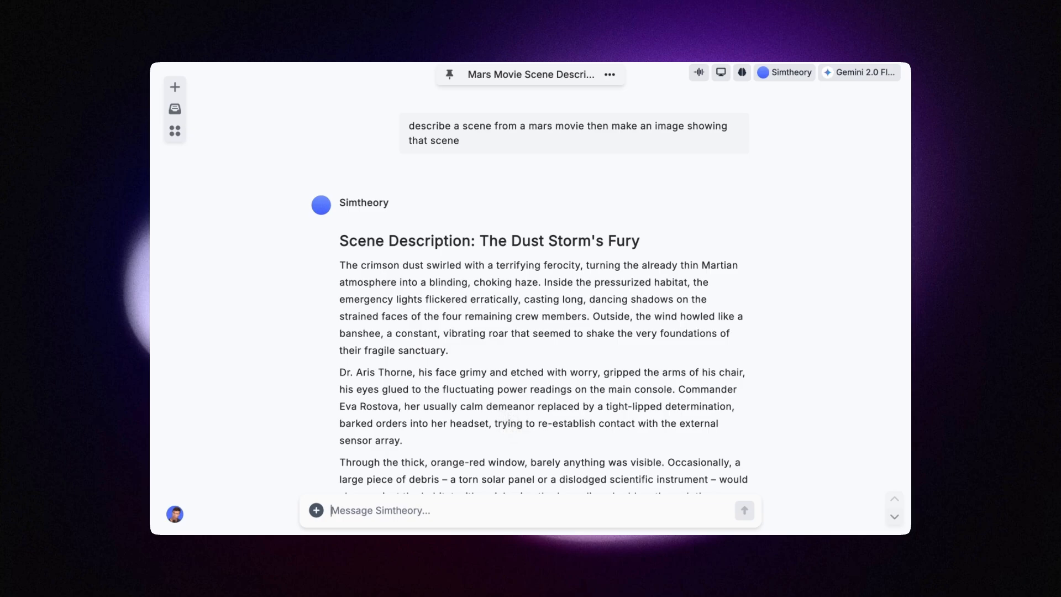
mouse_move(521, 347)
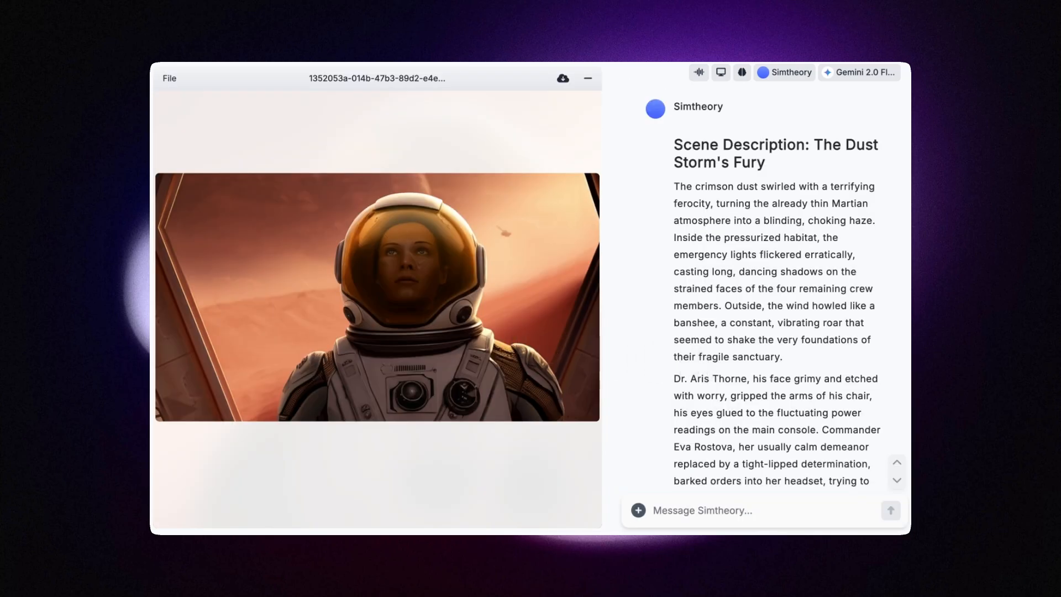
click(862, 72)
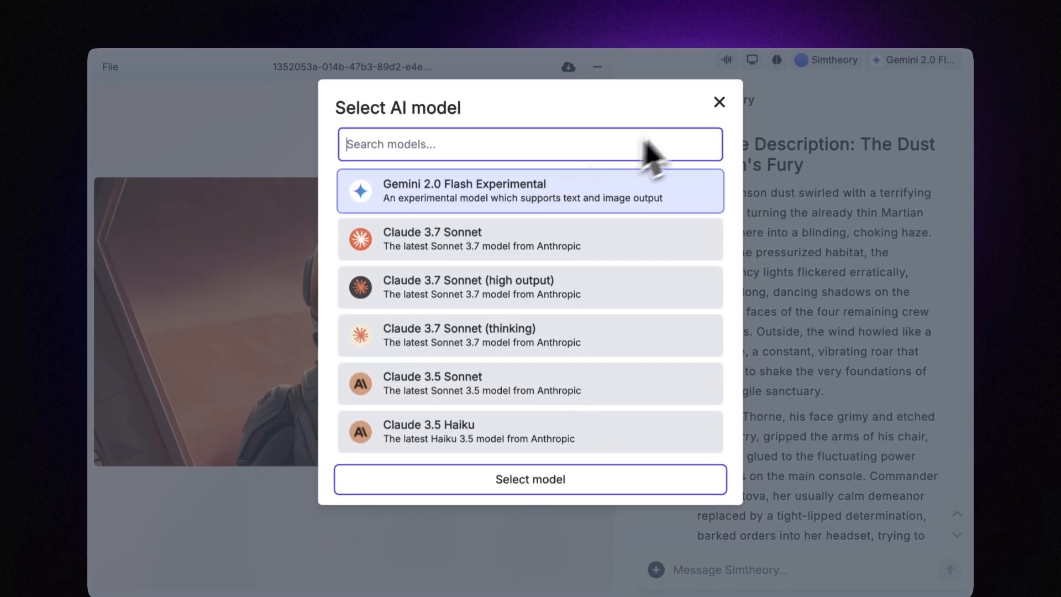
click(718, 103)
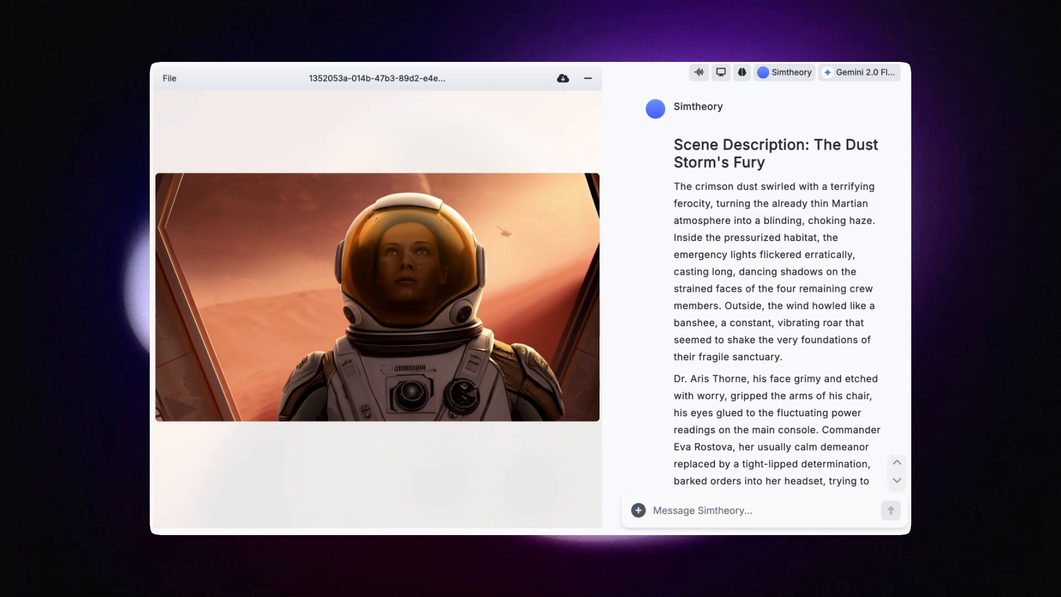
mouse_move(690, 280)
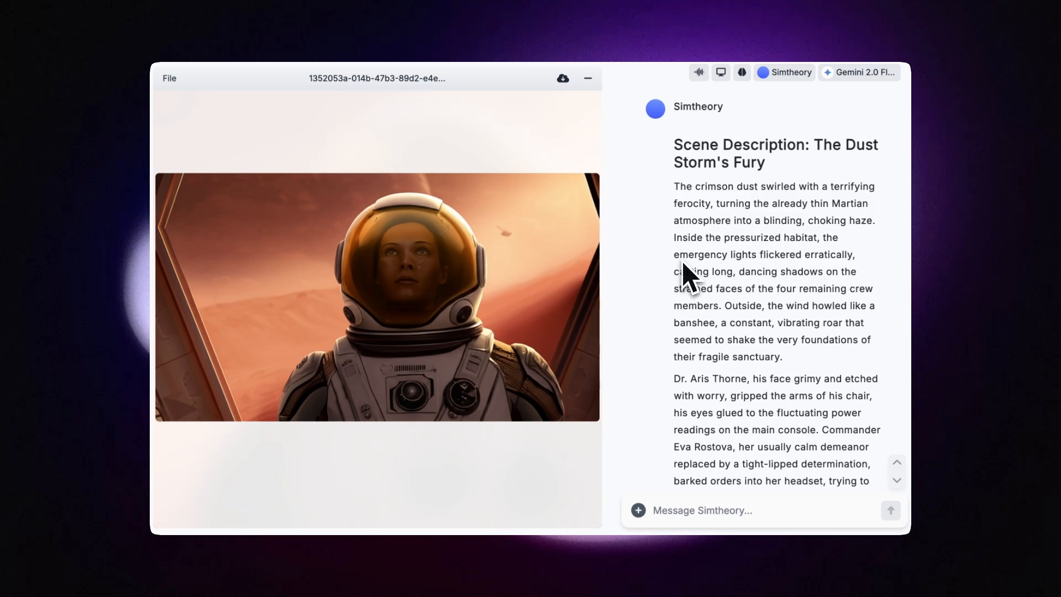
mouse_move(639, 216)
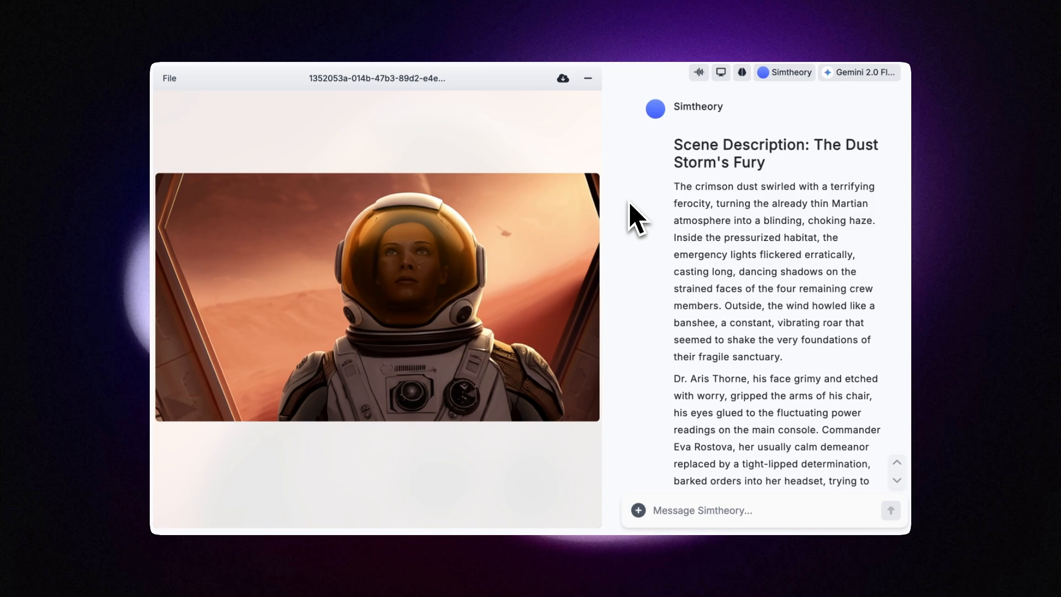